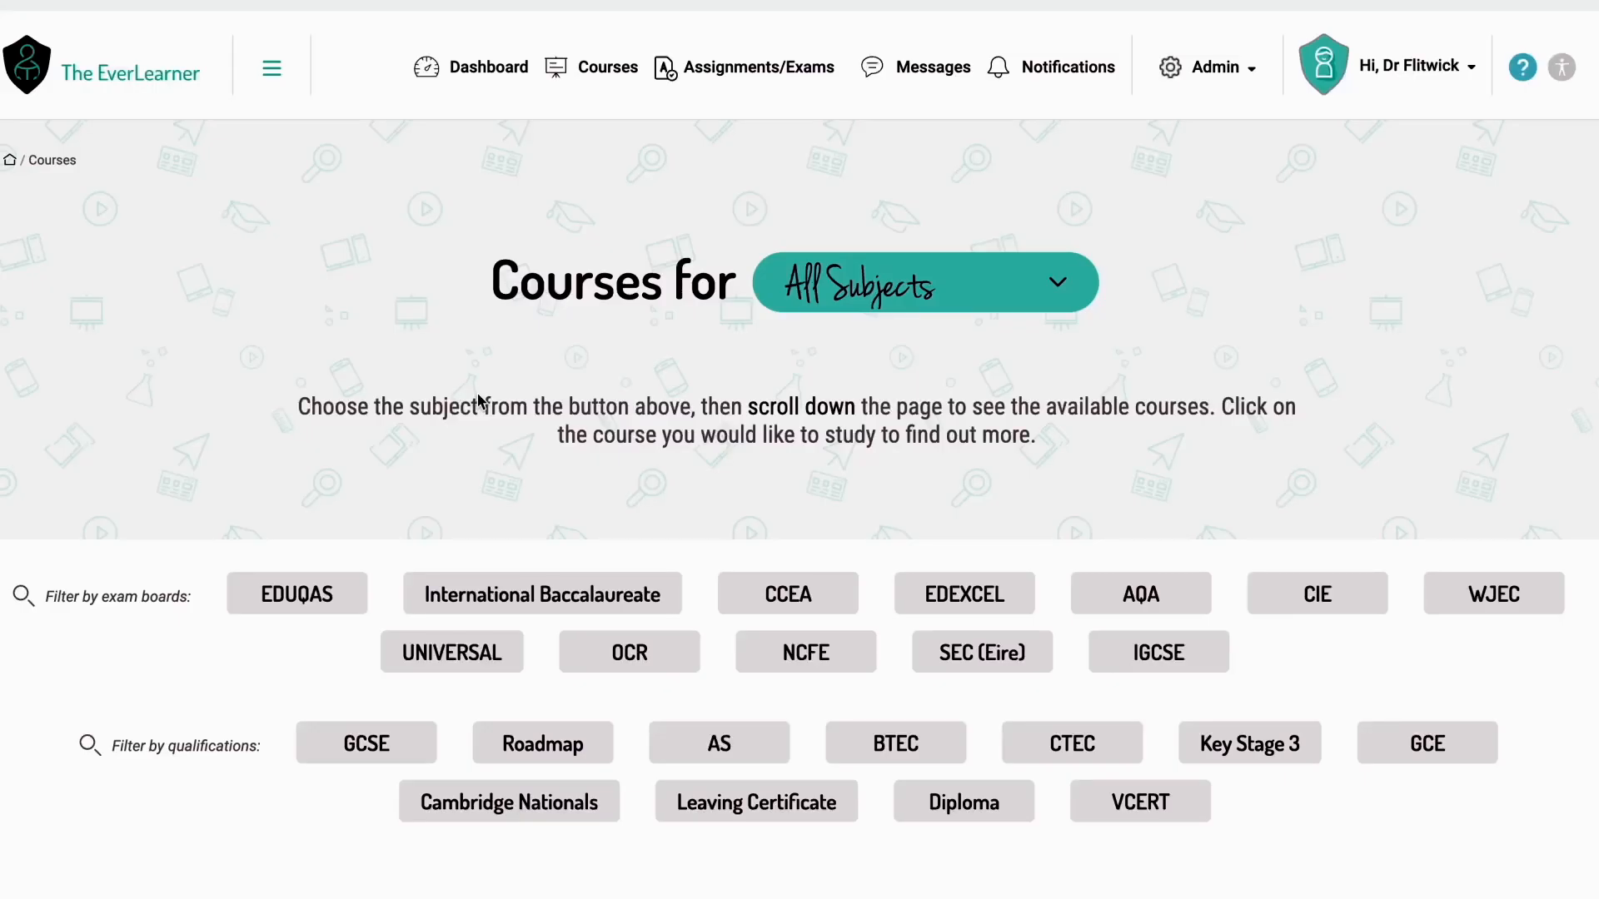
pyautogui.moveTo(763, 214)
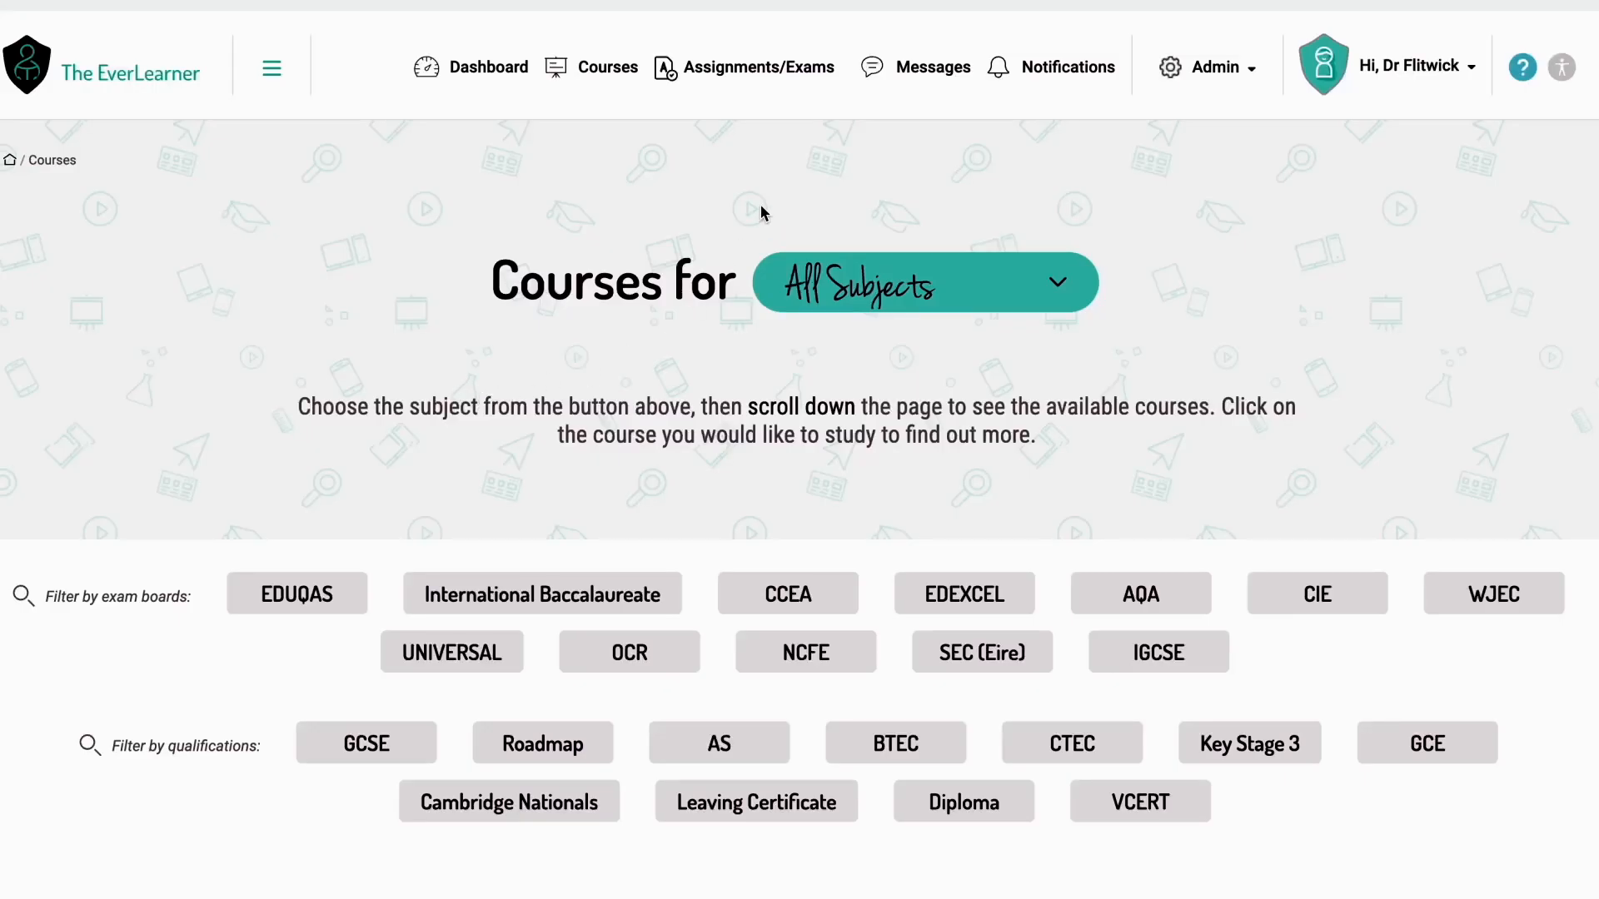
pyautogui.moveTo(826, 99)
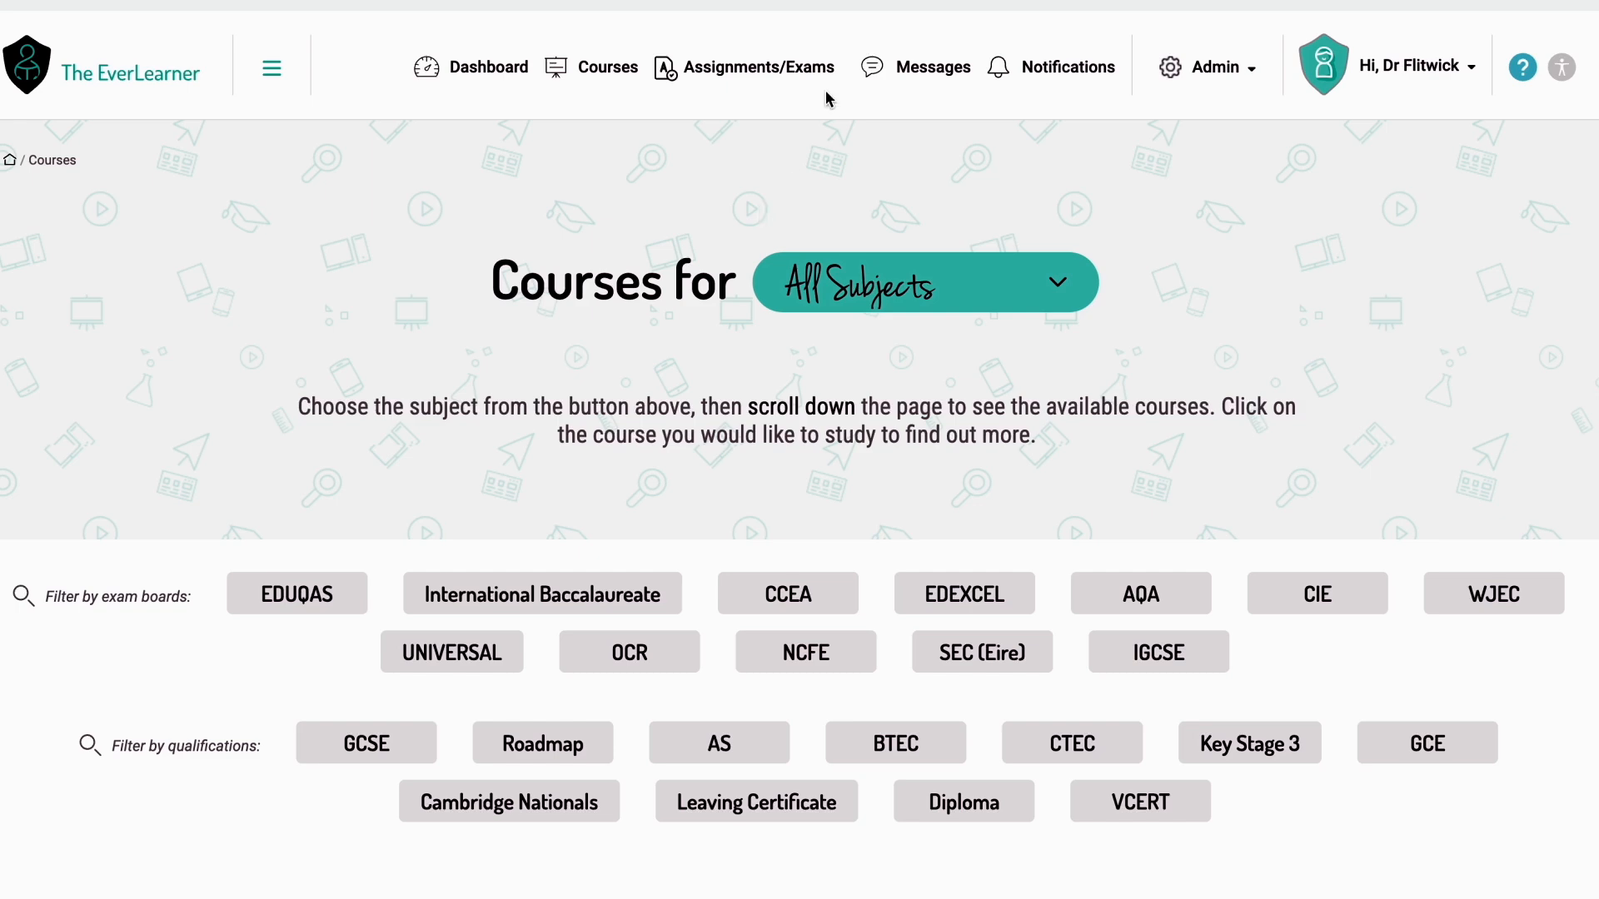
pyautogui.moveTo(759, 68)
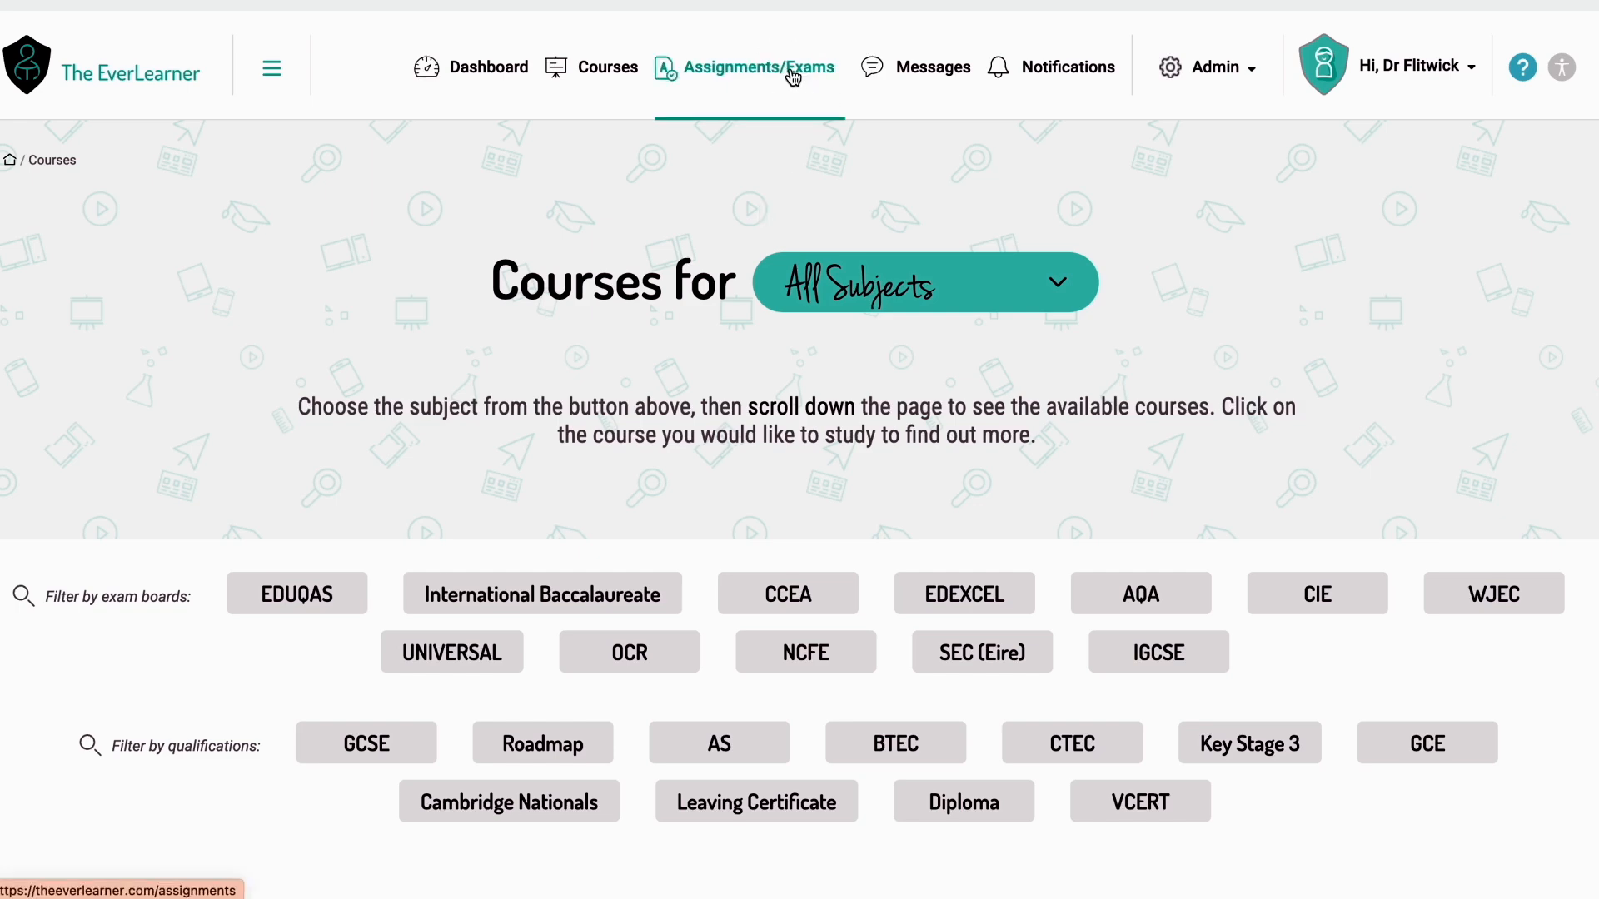
# - Start a new exam from Assignments/Exams and expand the PE Data Centre product list
pyautogui.click(759, 67)
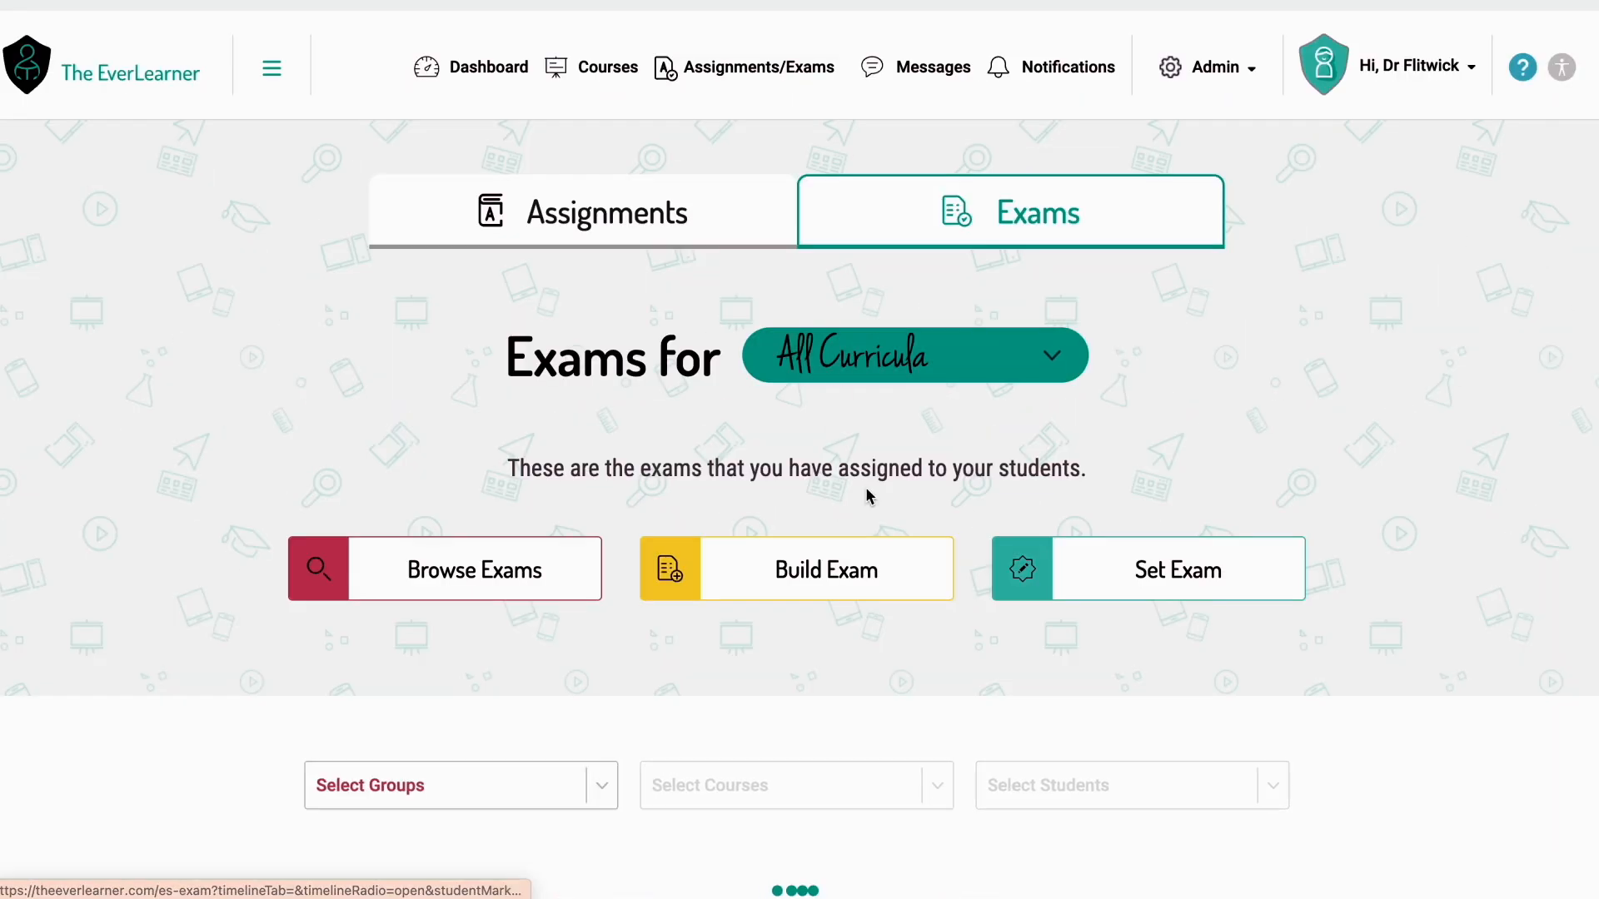
pyautogui.click(795, 568)
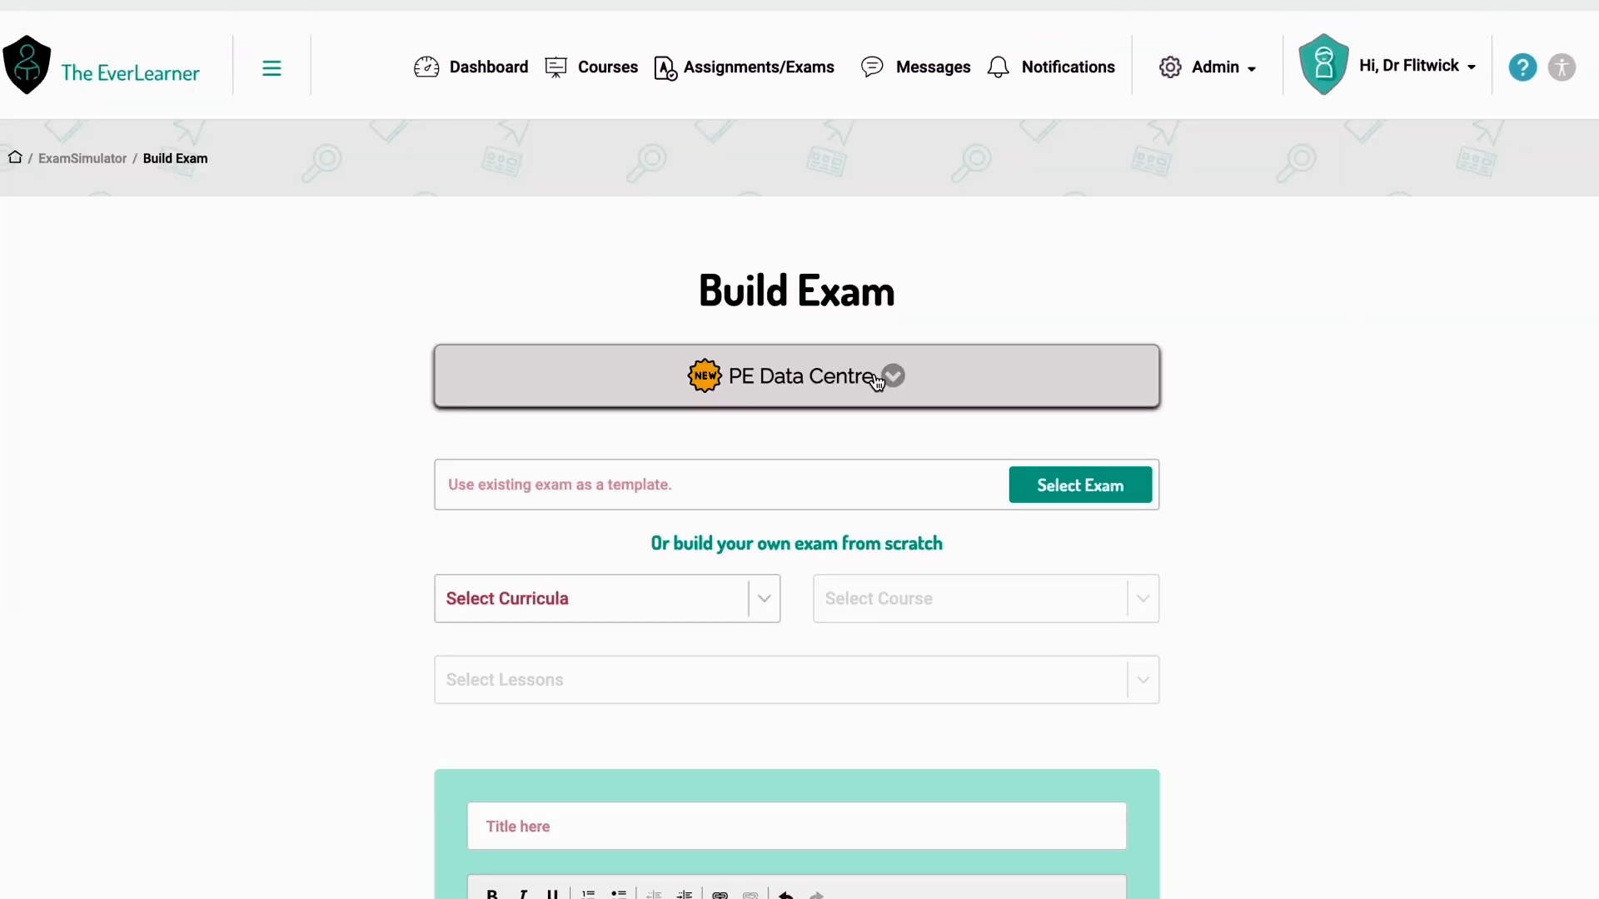
pyautogui.click(795, 376)
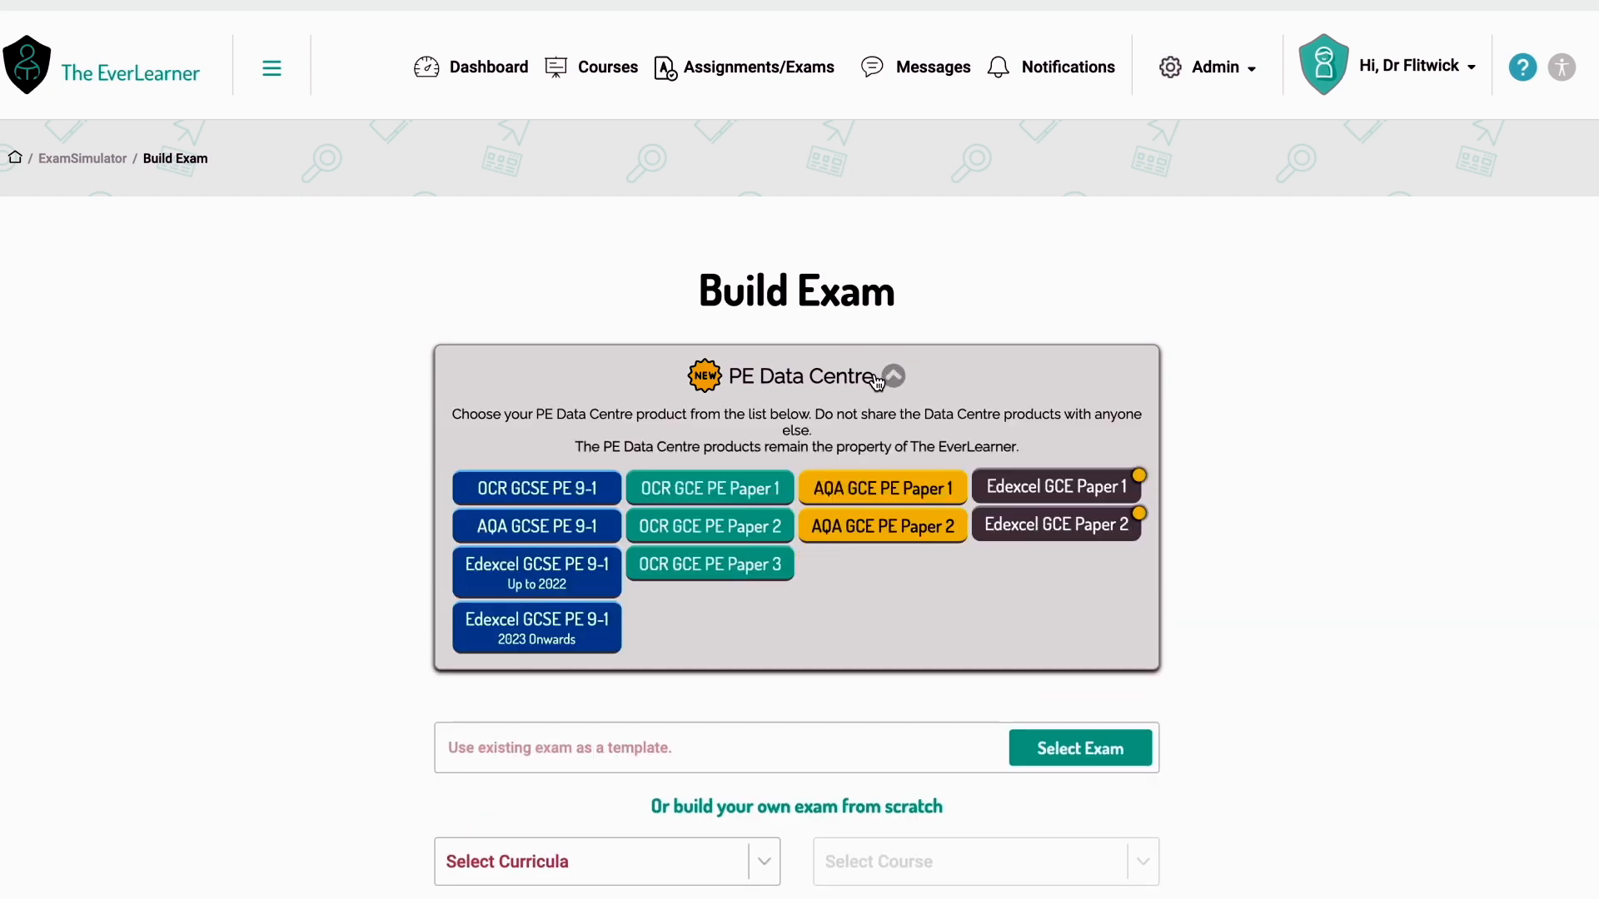
pyautogui.moveTo(929, 655)
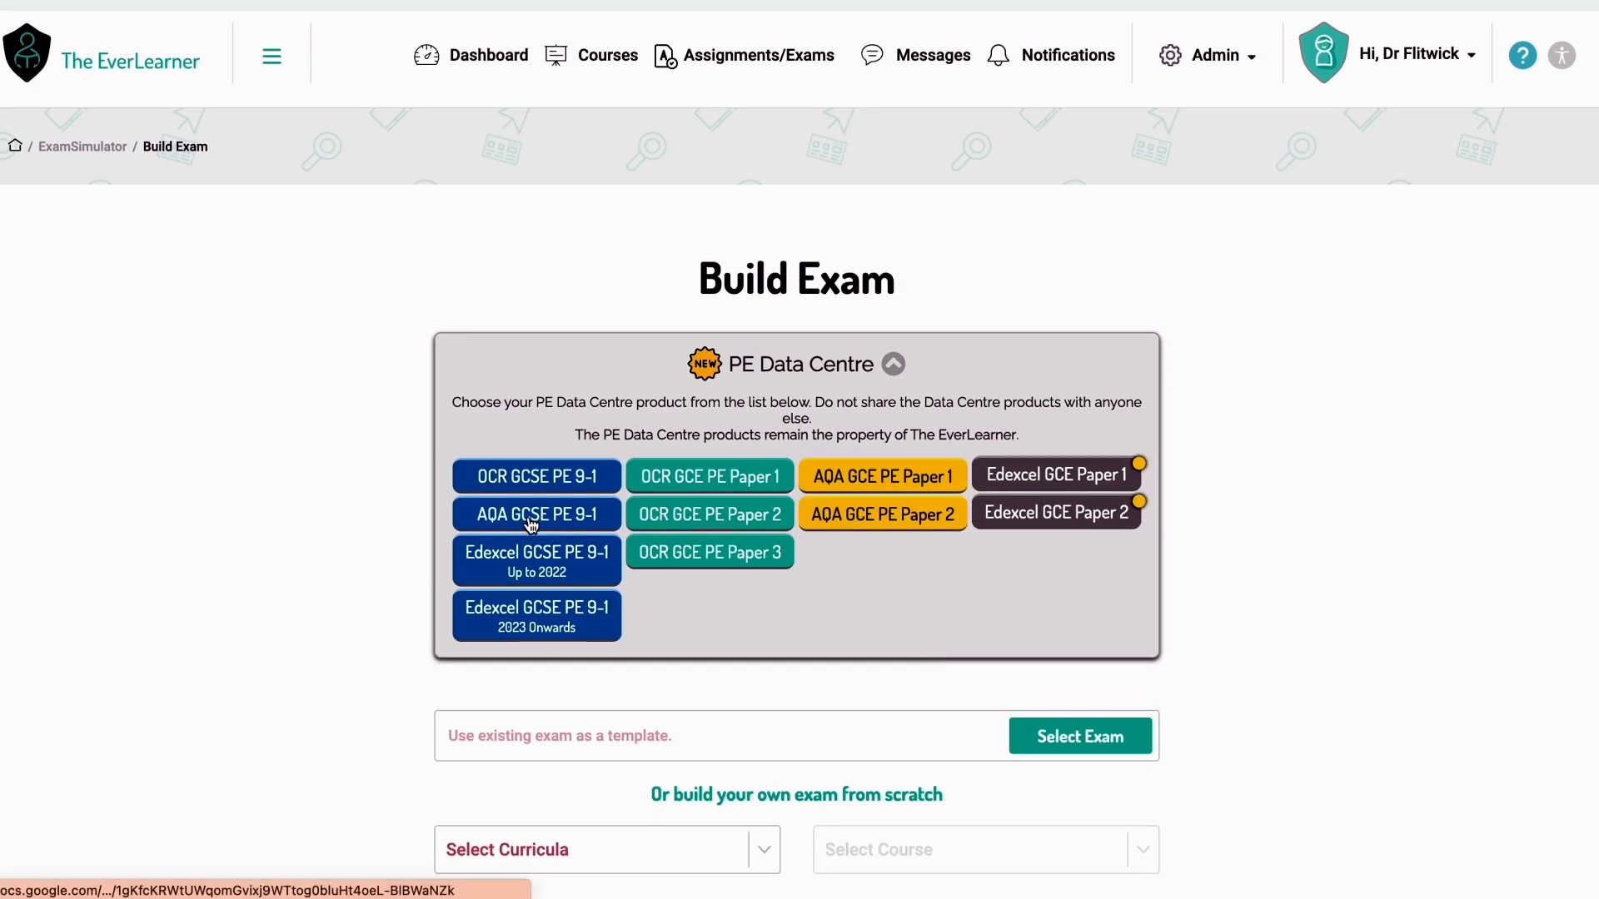
# - Open the AQA GCSE PE 9-1 spreadsheet on its paper_1 sheet, dismissing the link preview
pyautogui.click(536, 514)
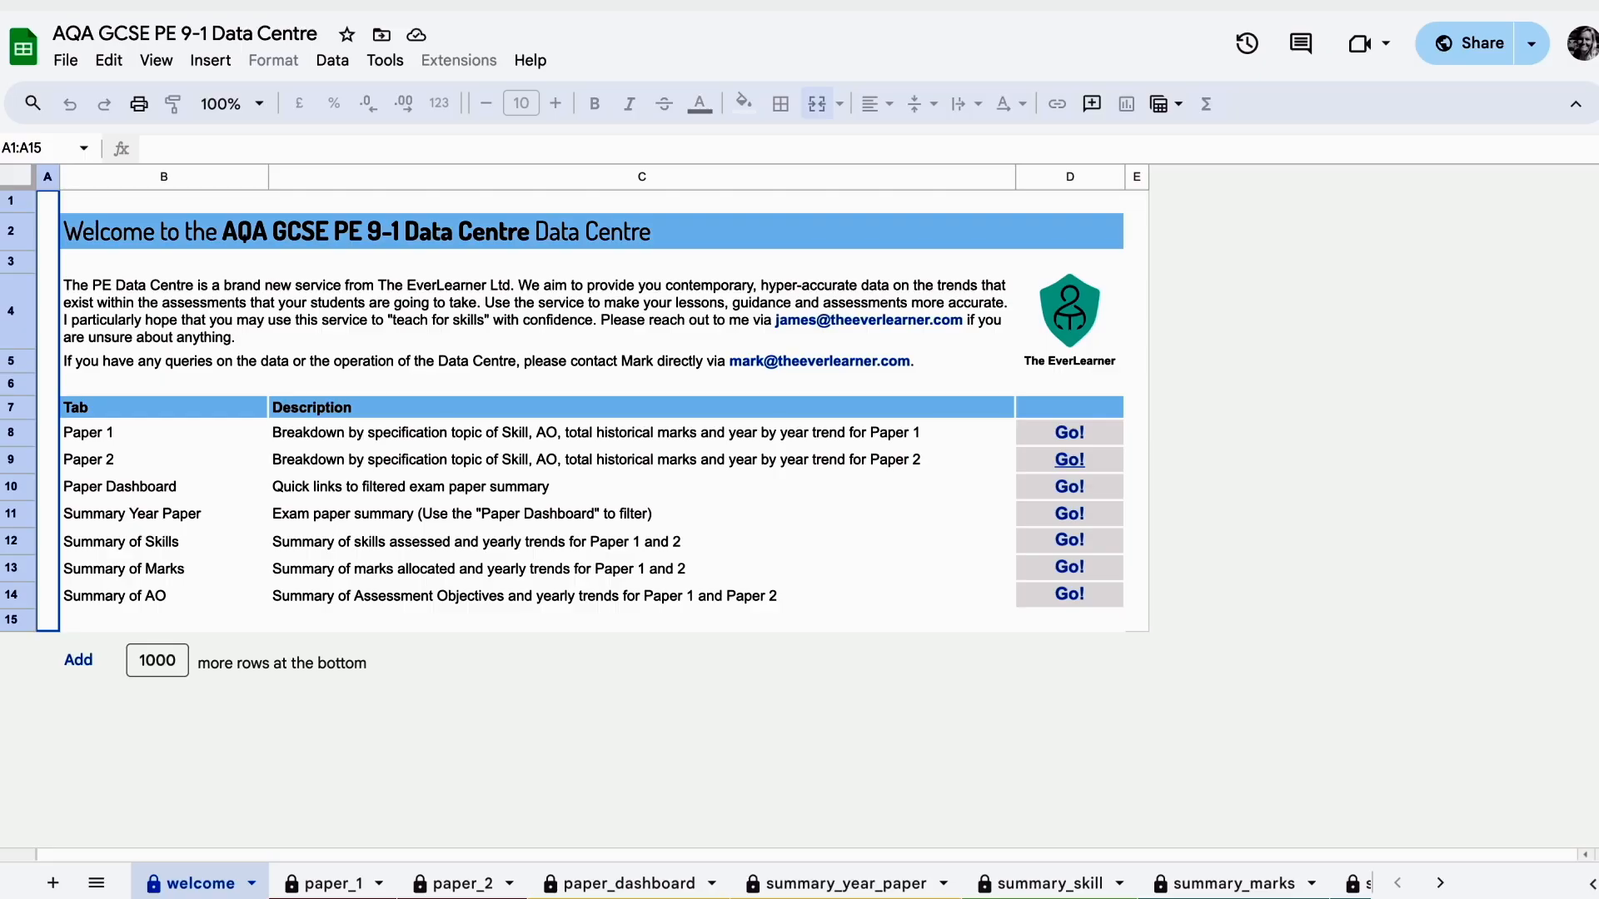
pyautogui.moveTo(930, 566)
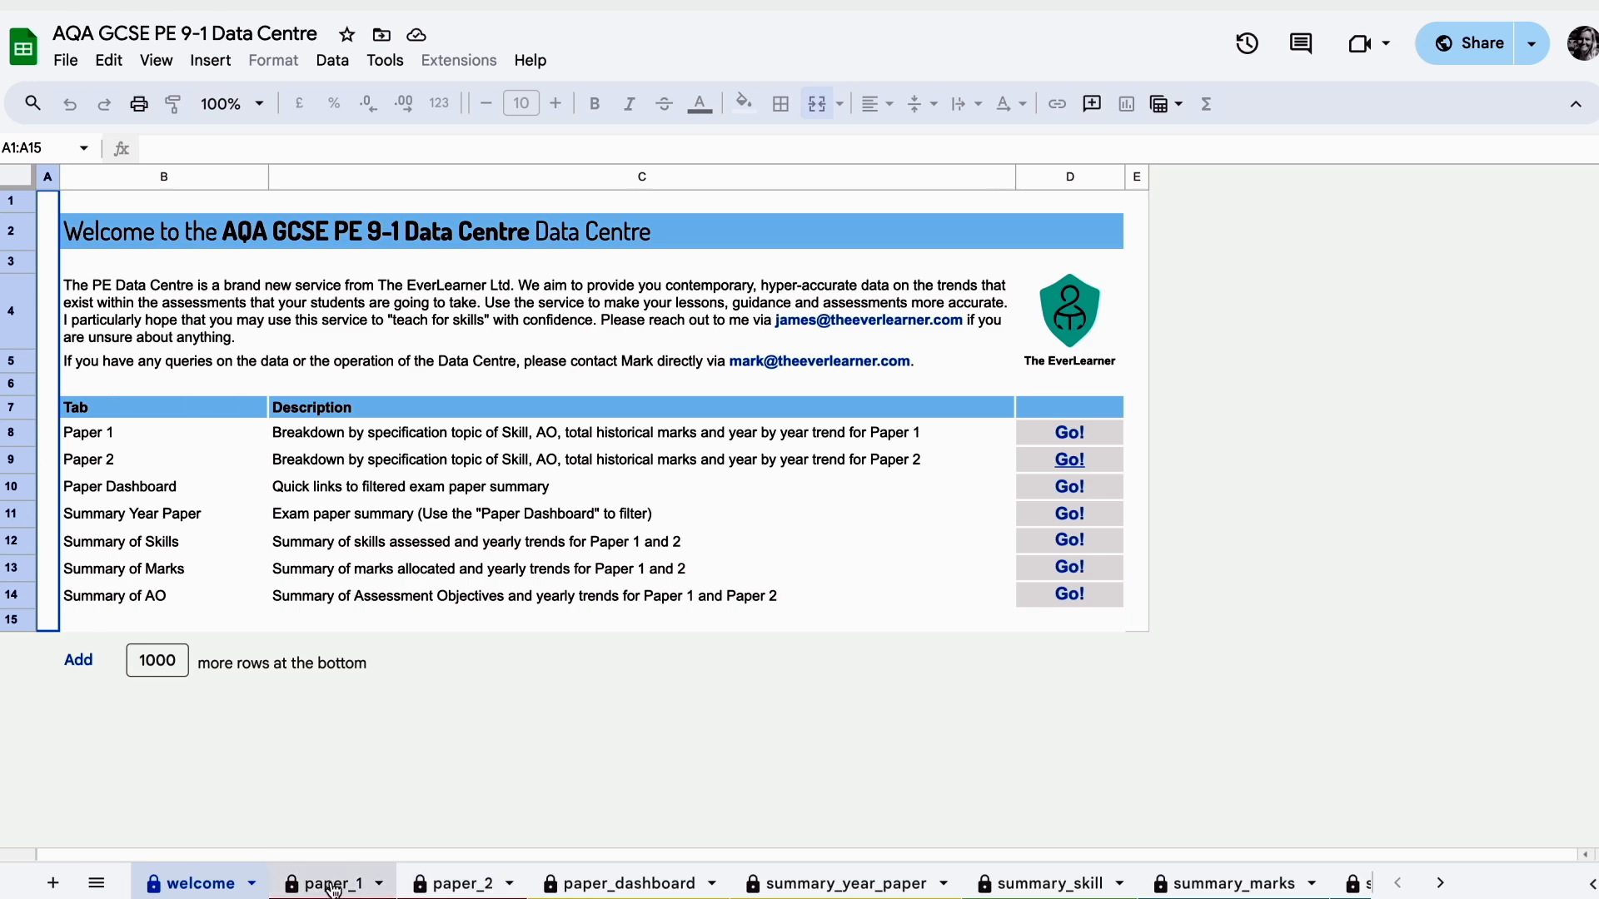
pyautogui.click(328, 883)
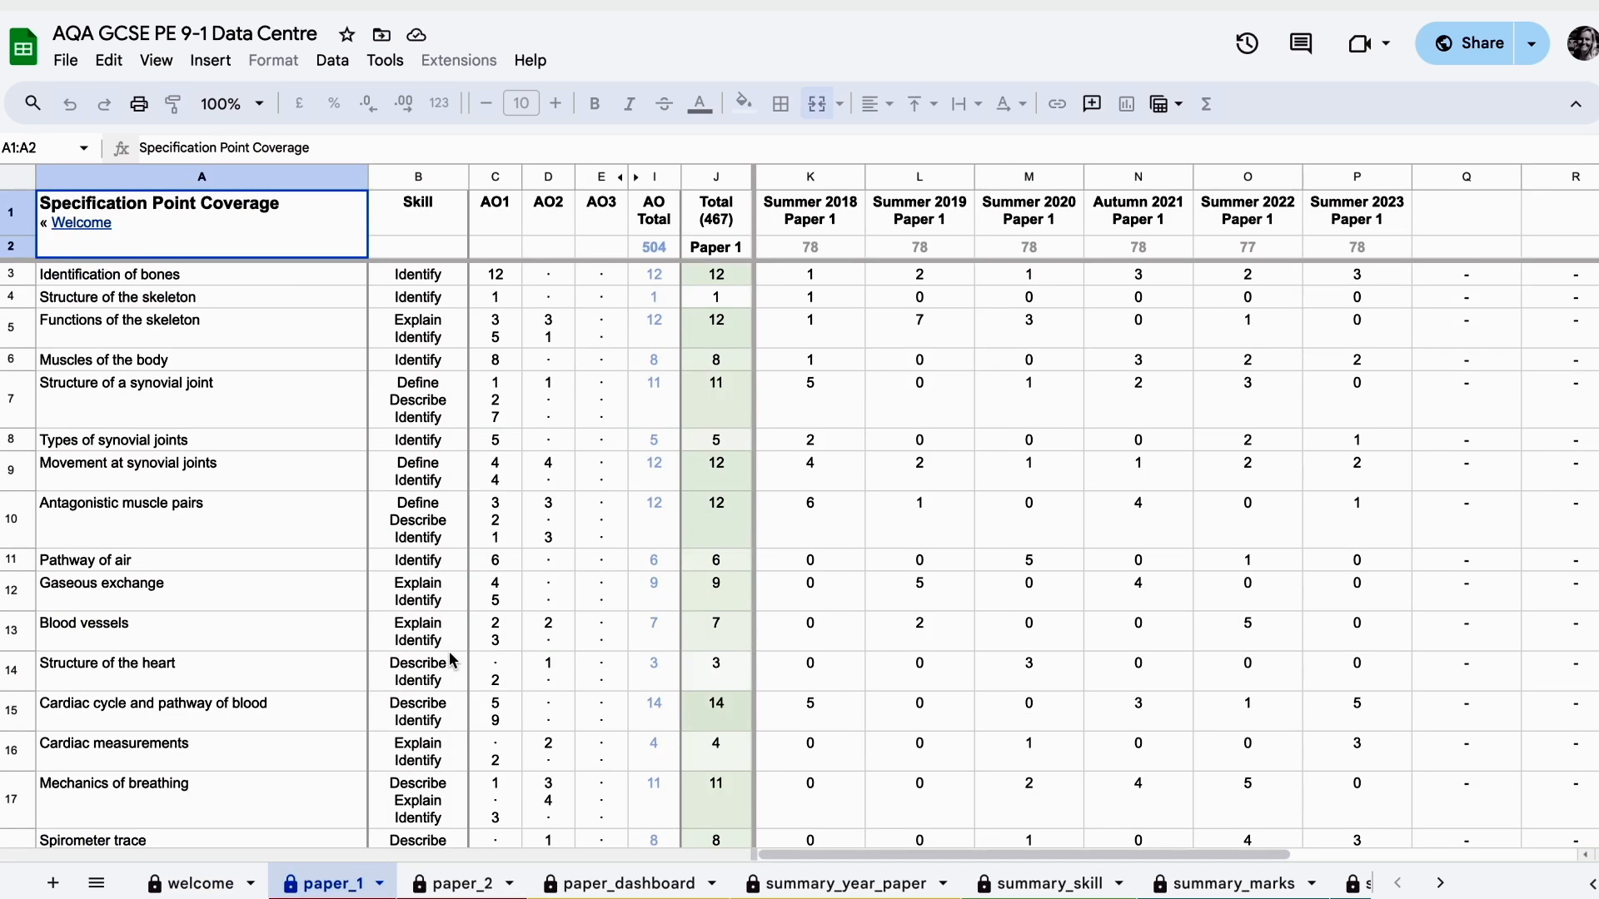
pyautogui.moveTo(301, 377)
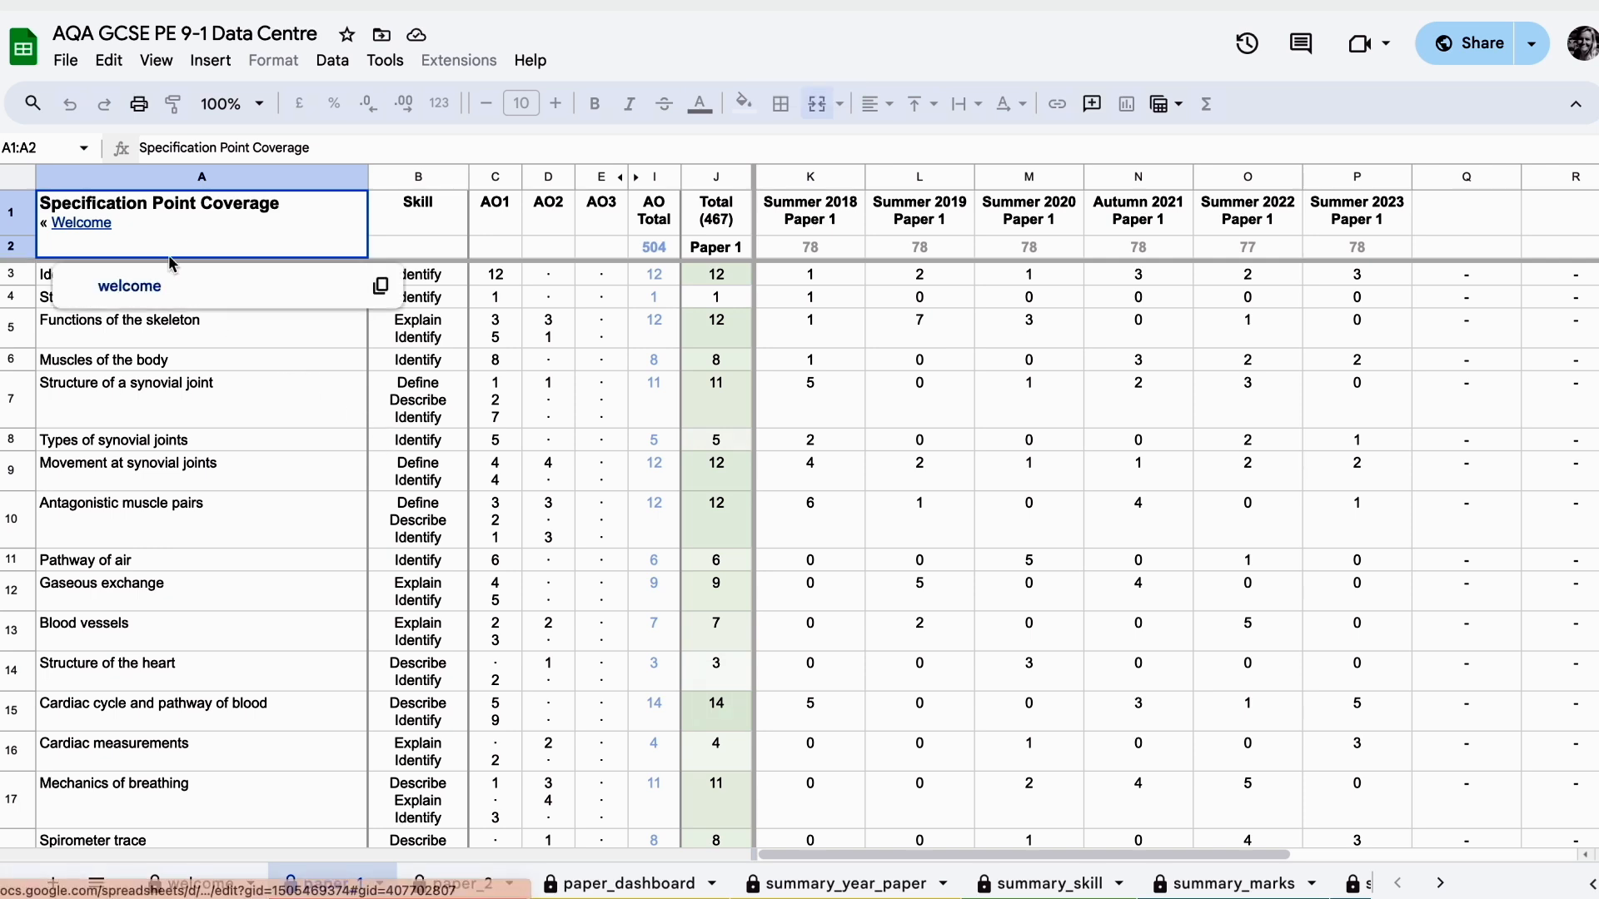
pyautogui.click(201, 751)
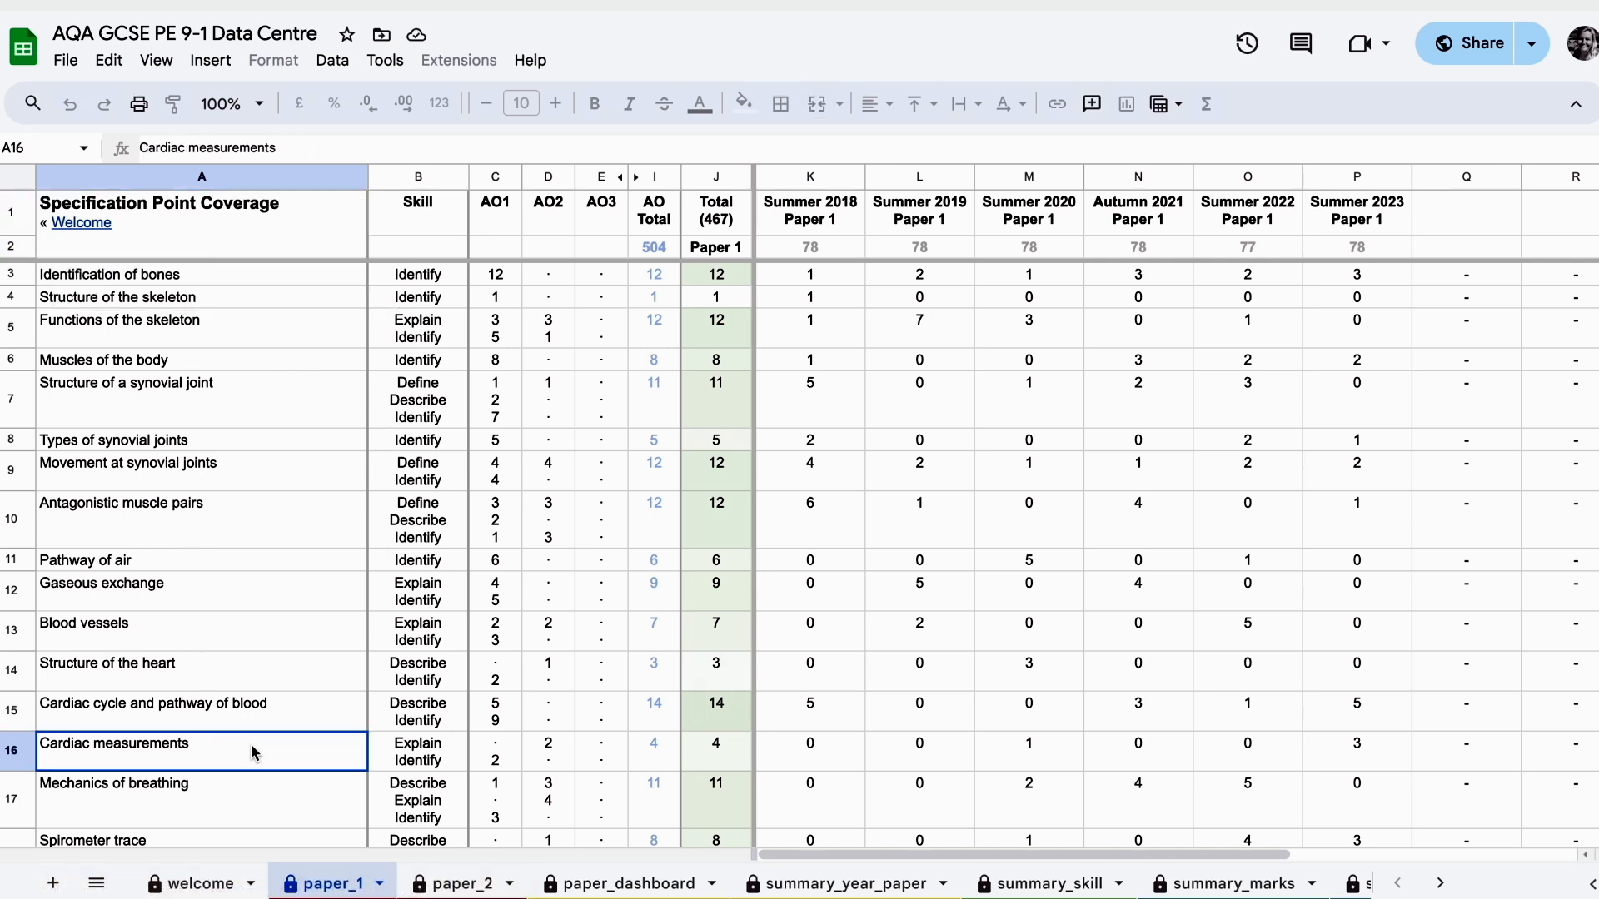
pyautogui.moveTo(299, 598)
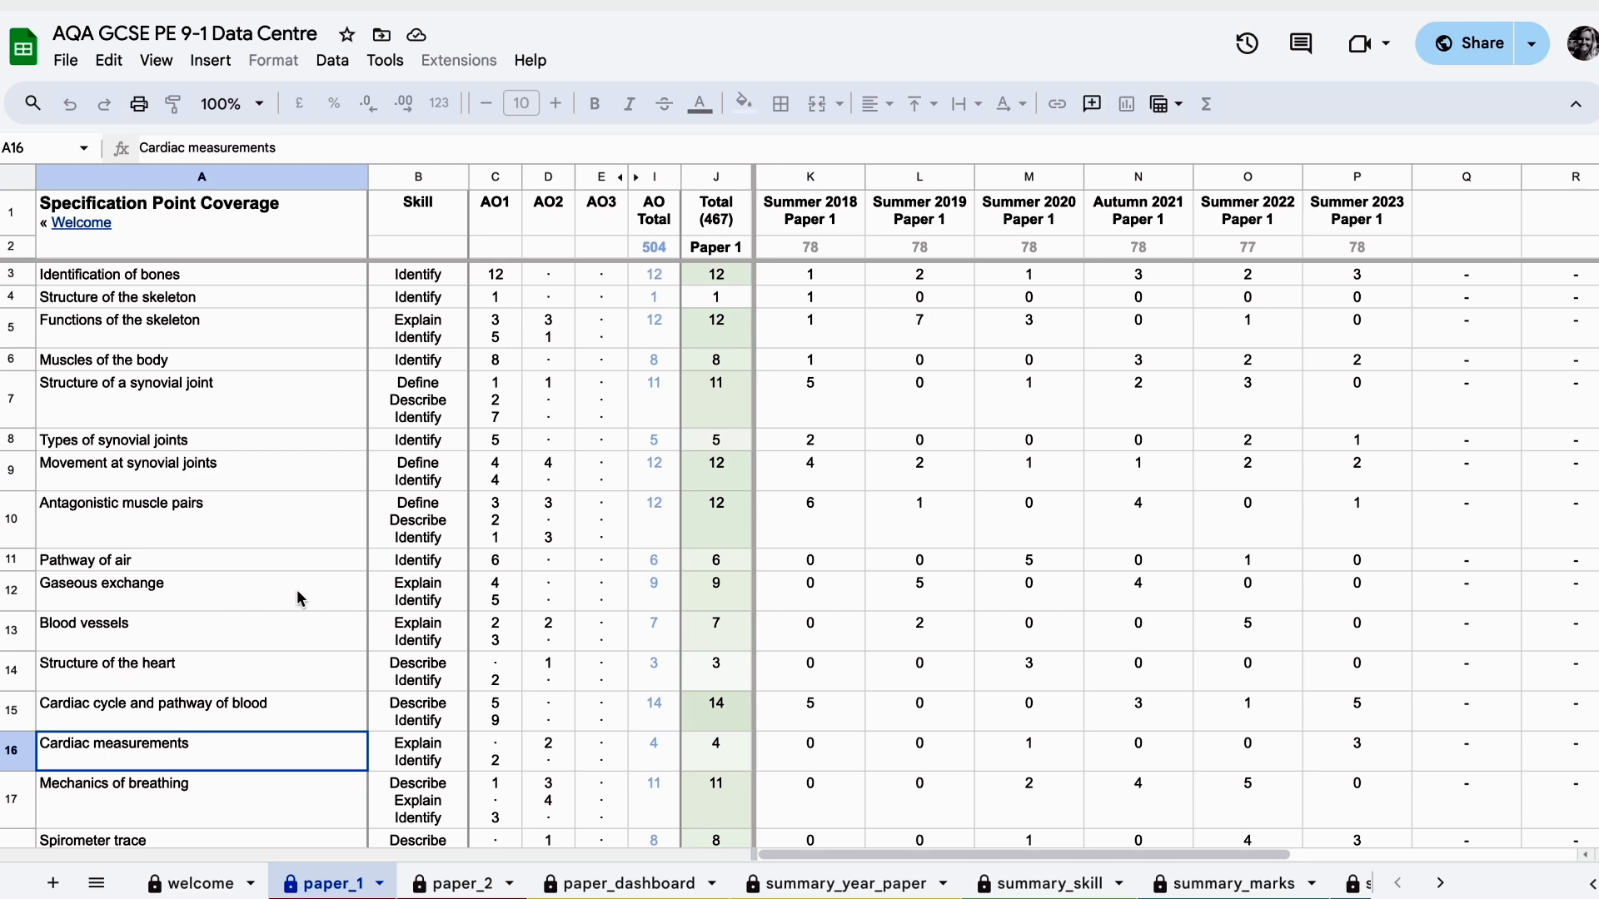
pyautogui.moveTo(417, 287)
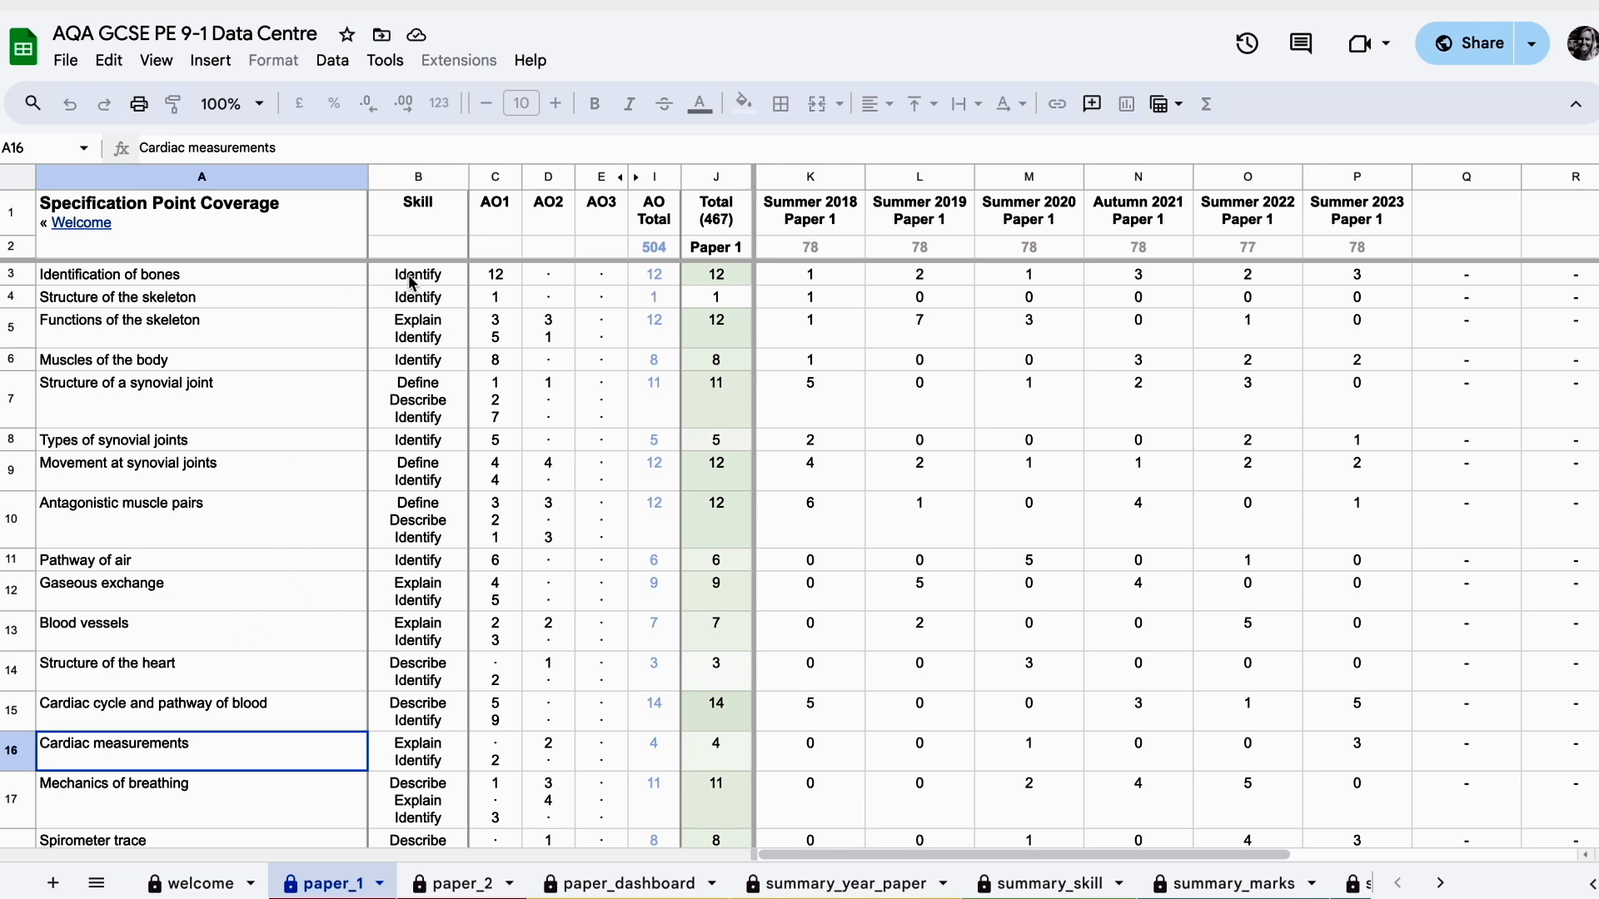
pyautogui.moveTo(427, 462)
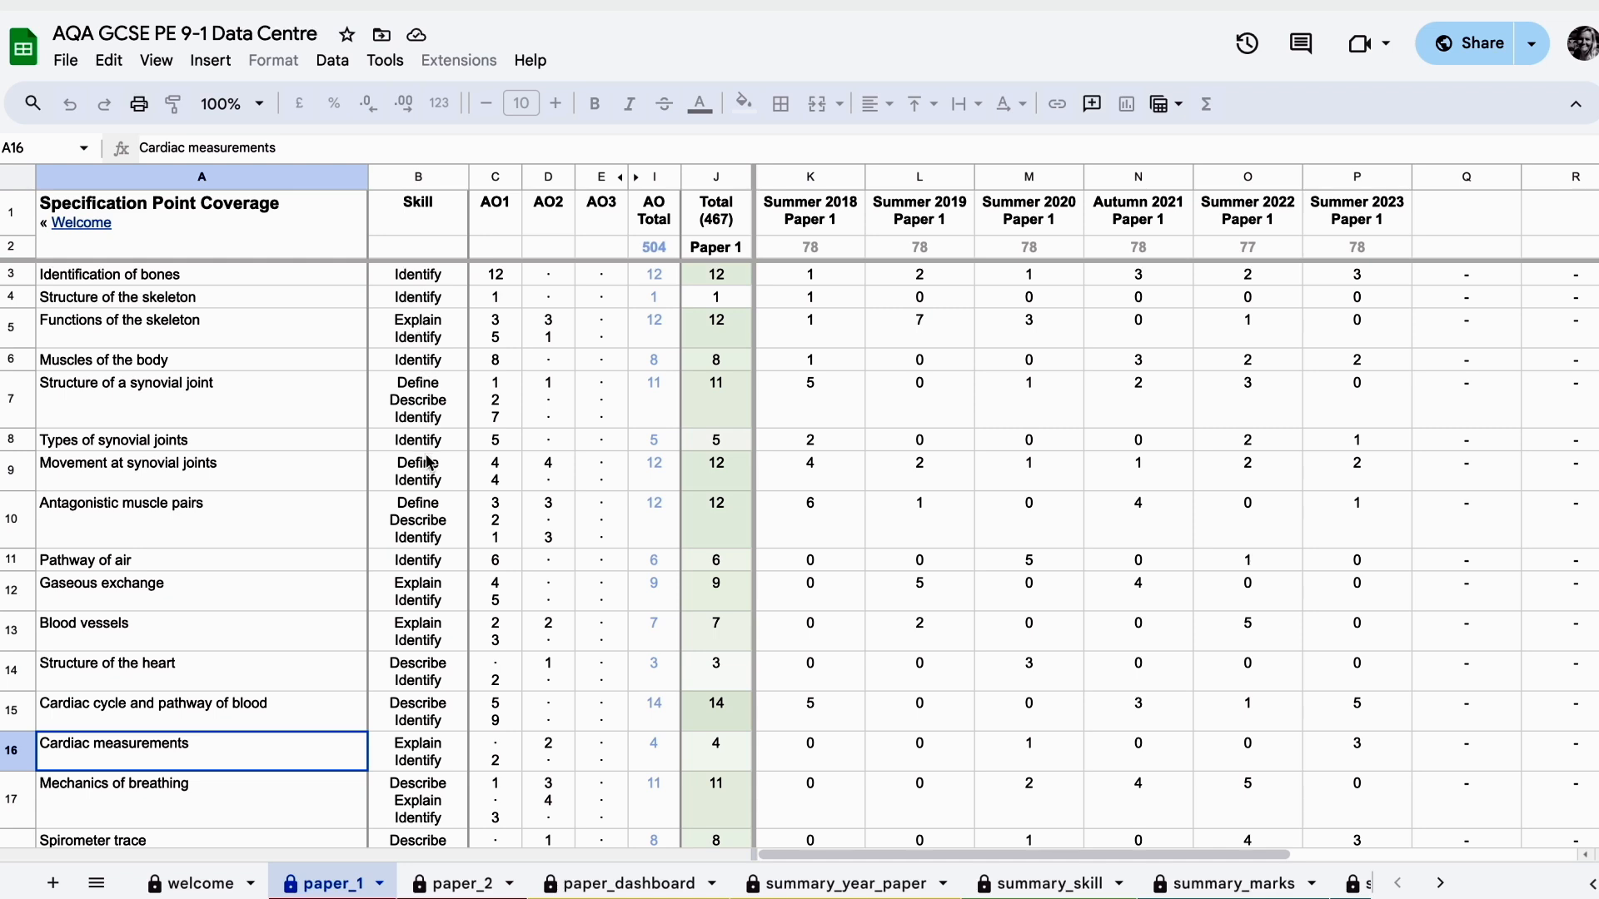
pyautogui.moveTo(806, 241)
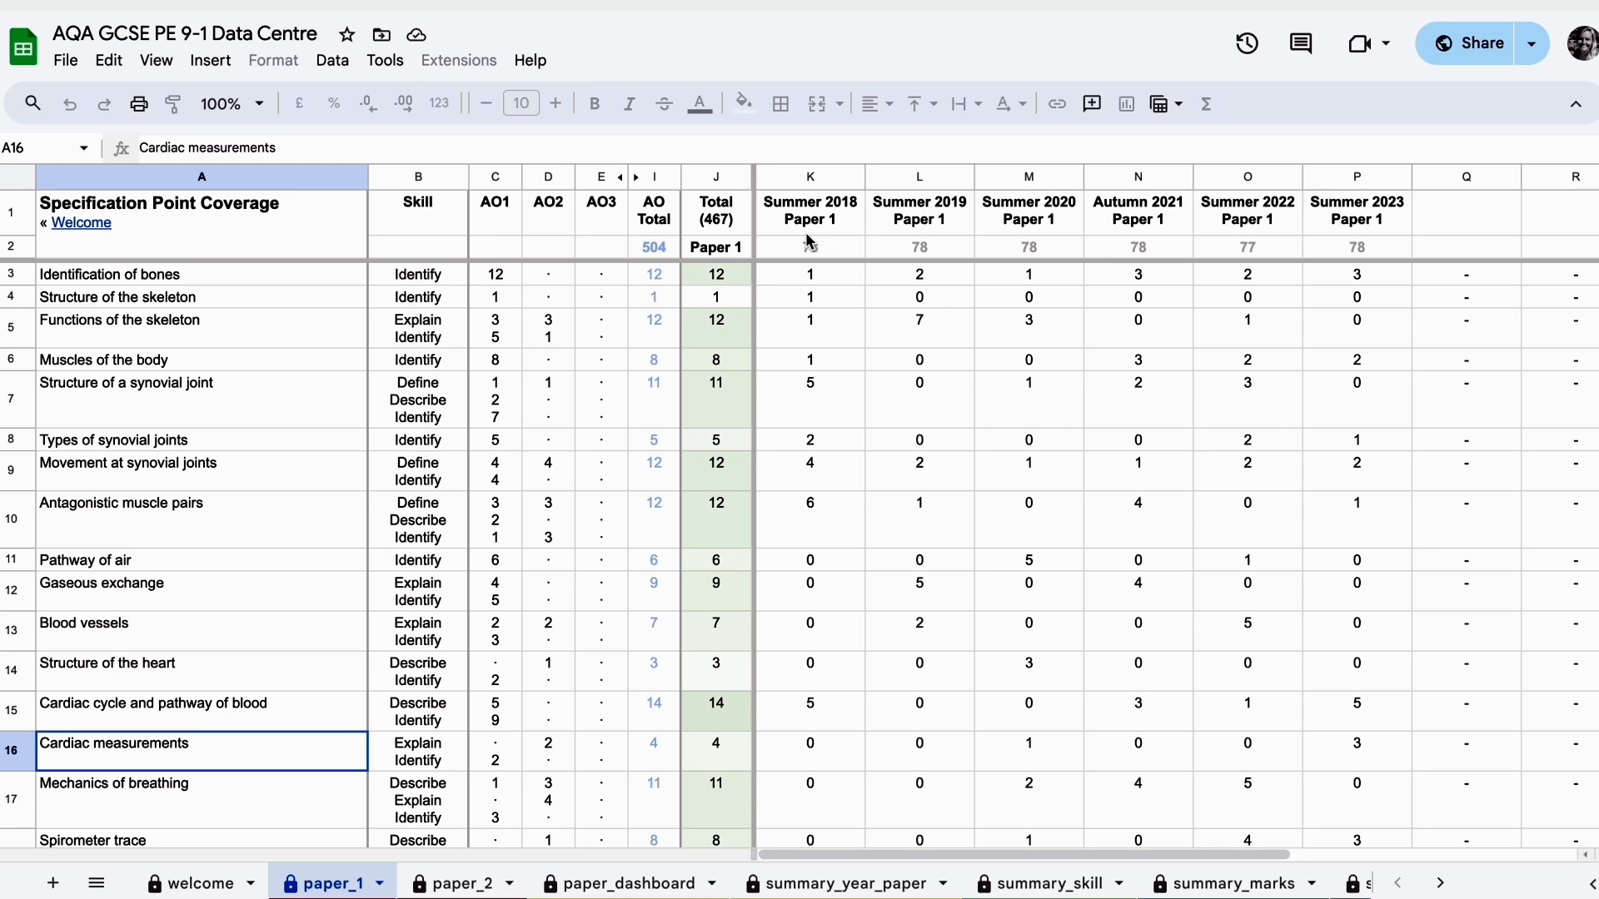
pyautogui.moveTo(1338, 245)
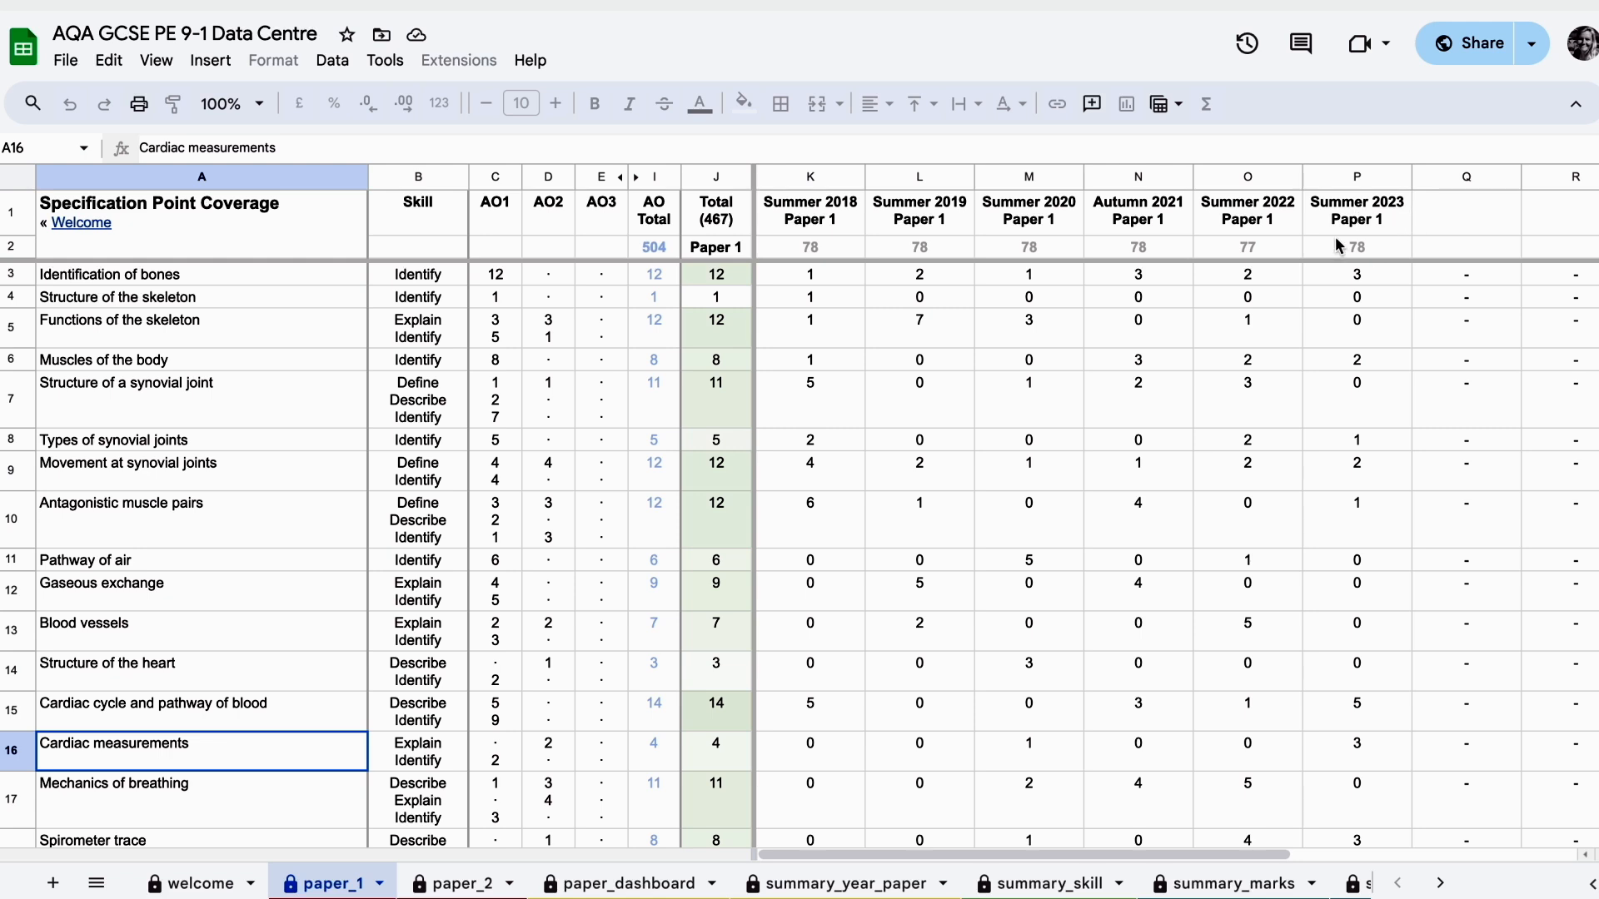
pyautogui.moveTo(323, 431)
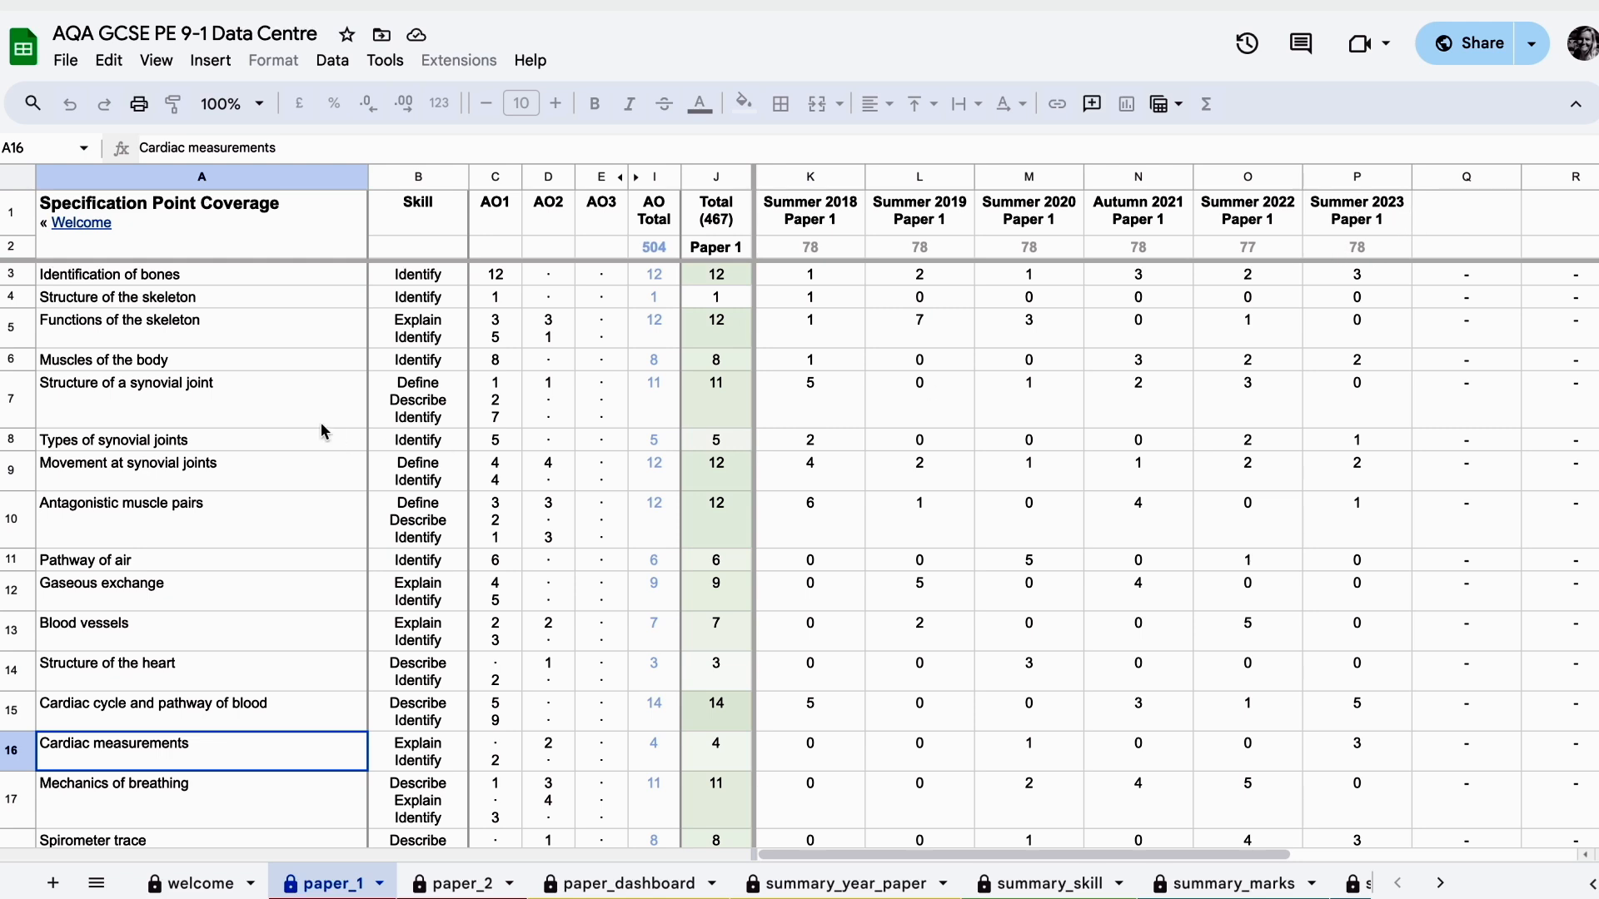
pyautogui.moveTo(304, 422)
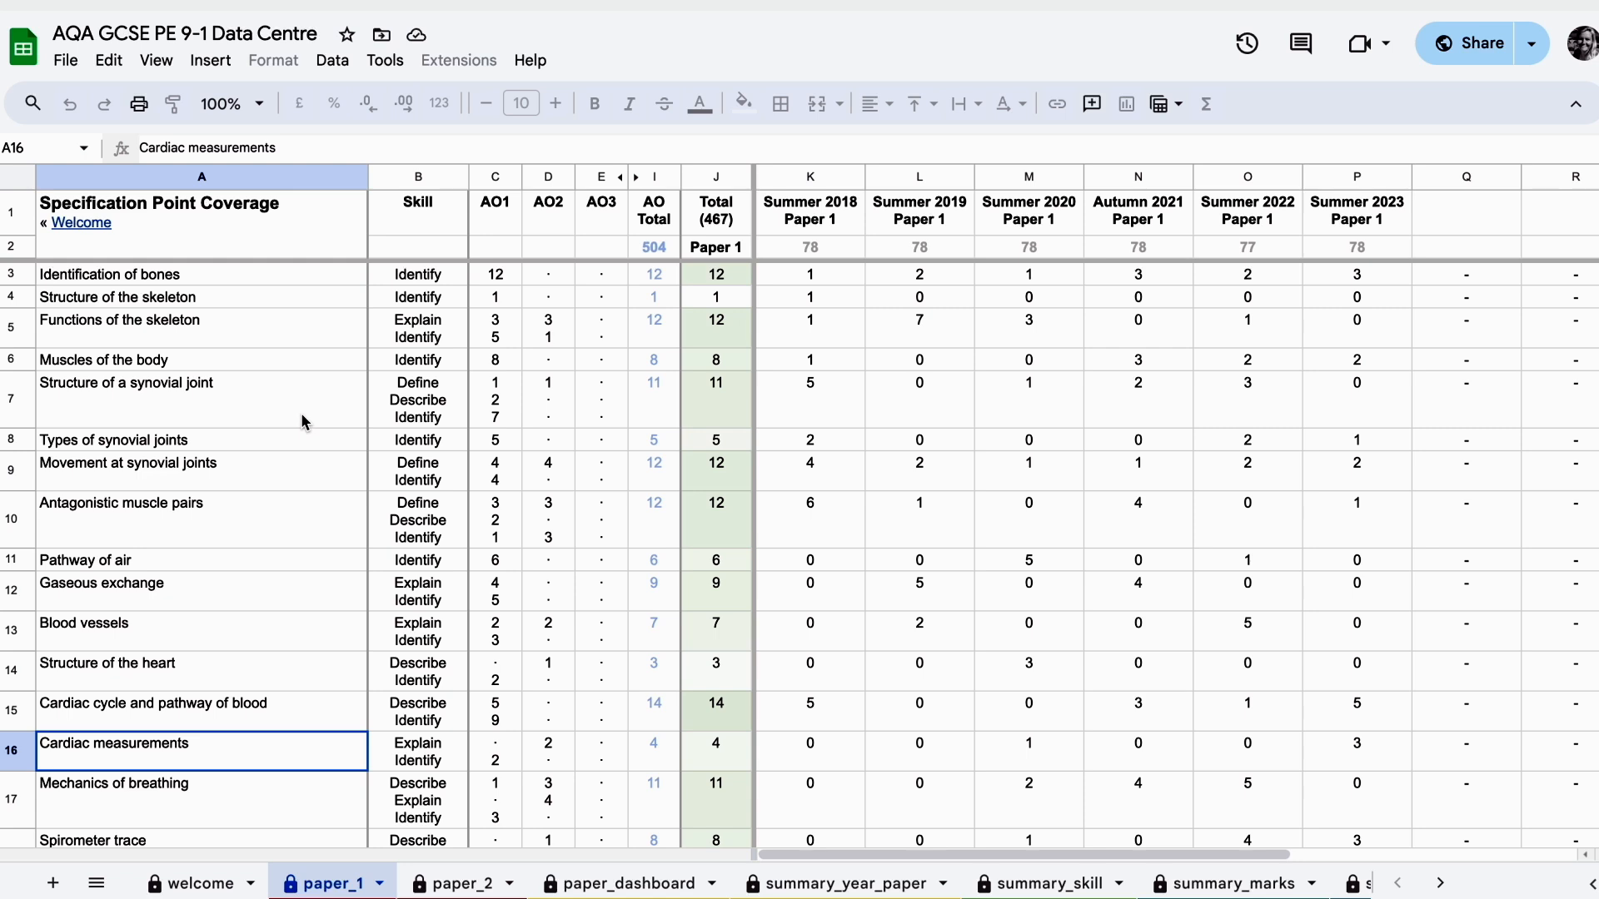
pyautogui.moveTo(609, 226)
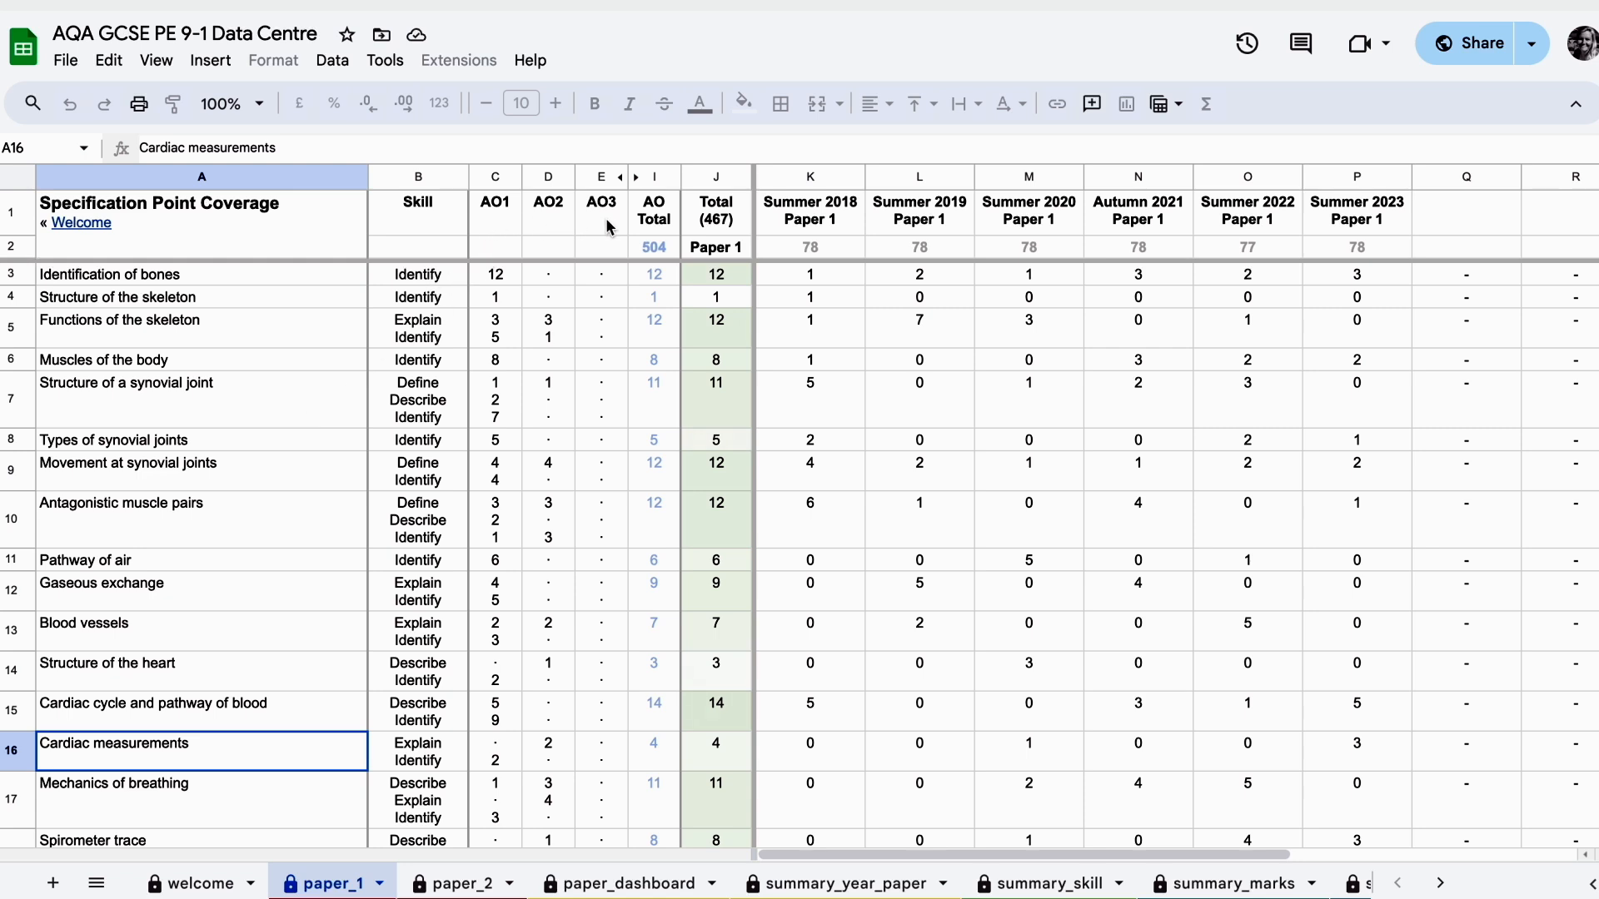
pyautogui.moveTo(499, 482)
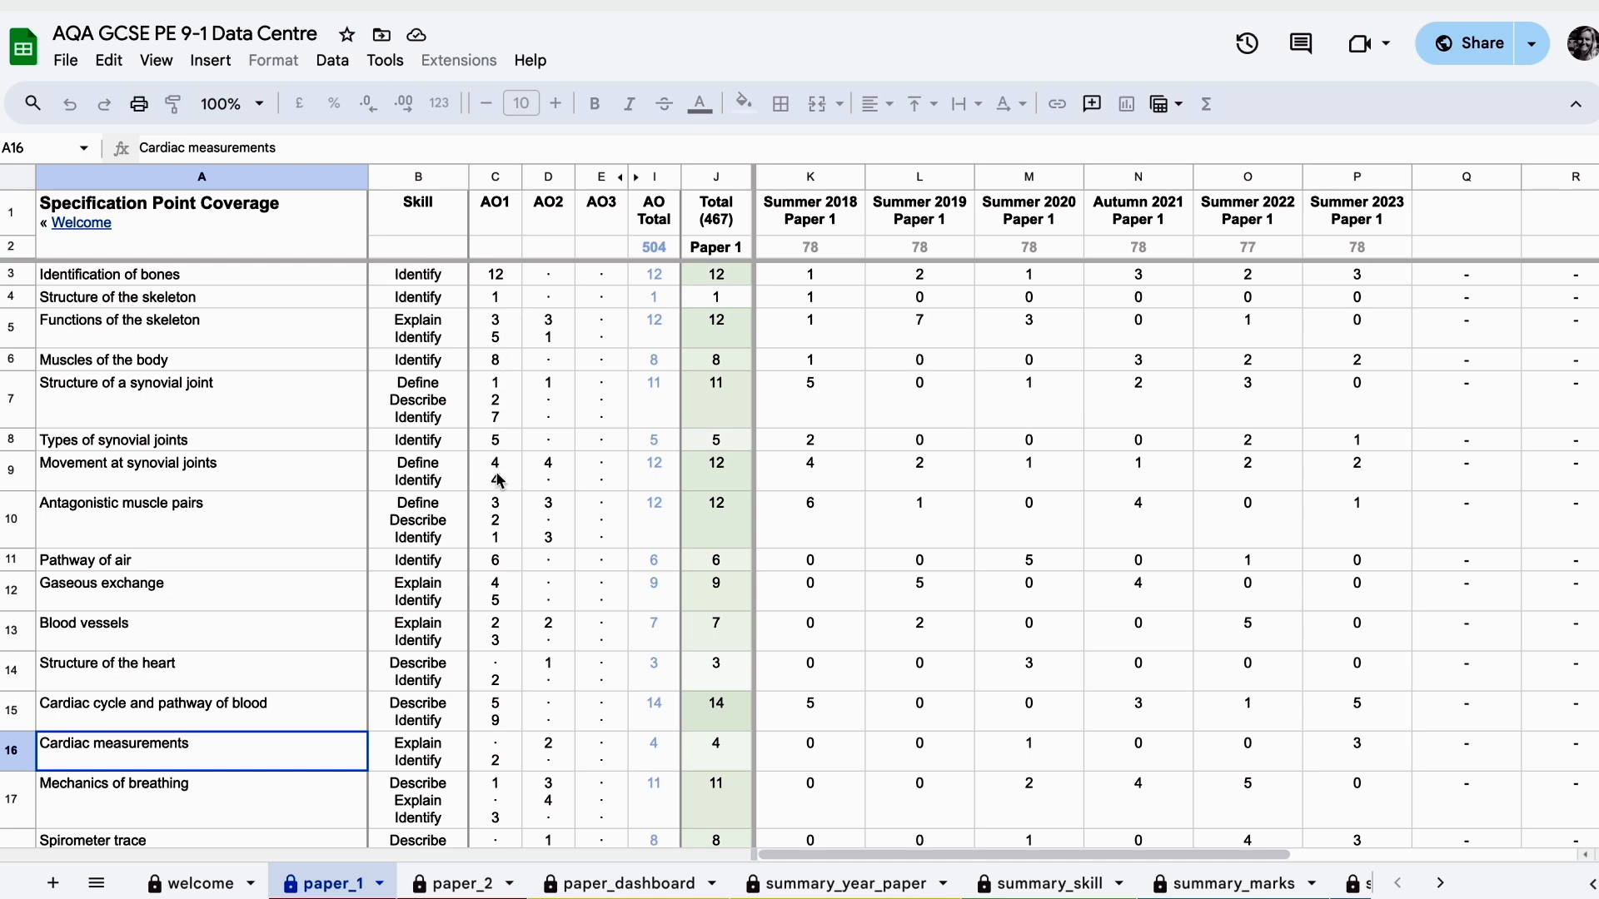
pyautogui.moveTo(650, 363)
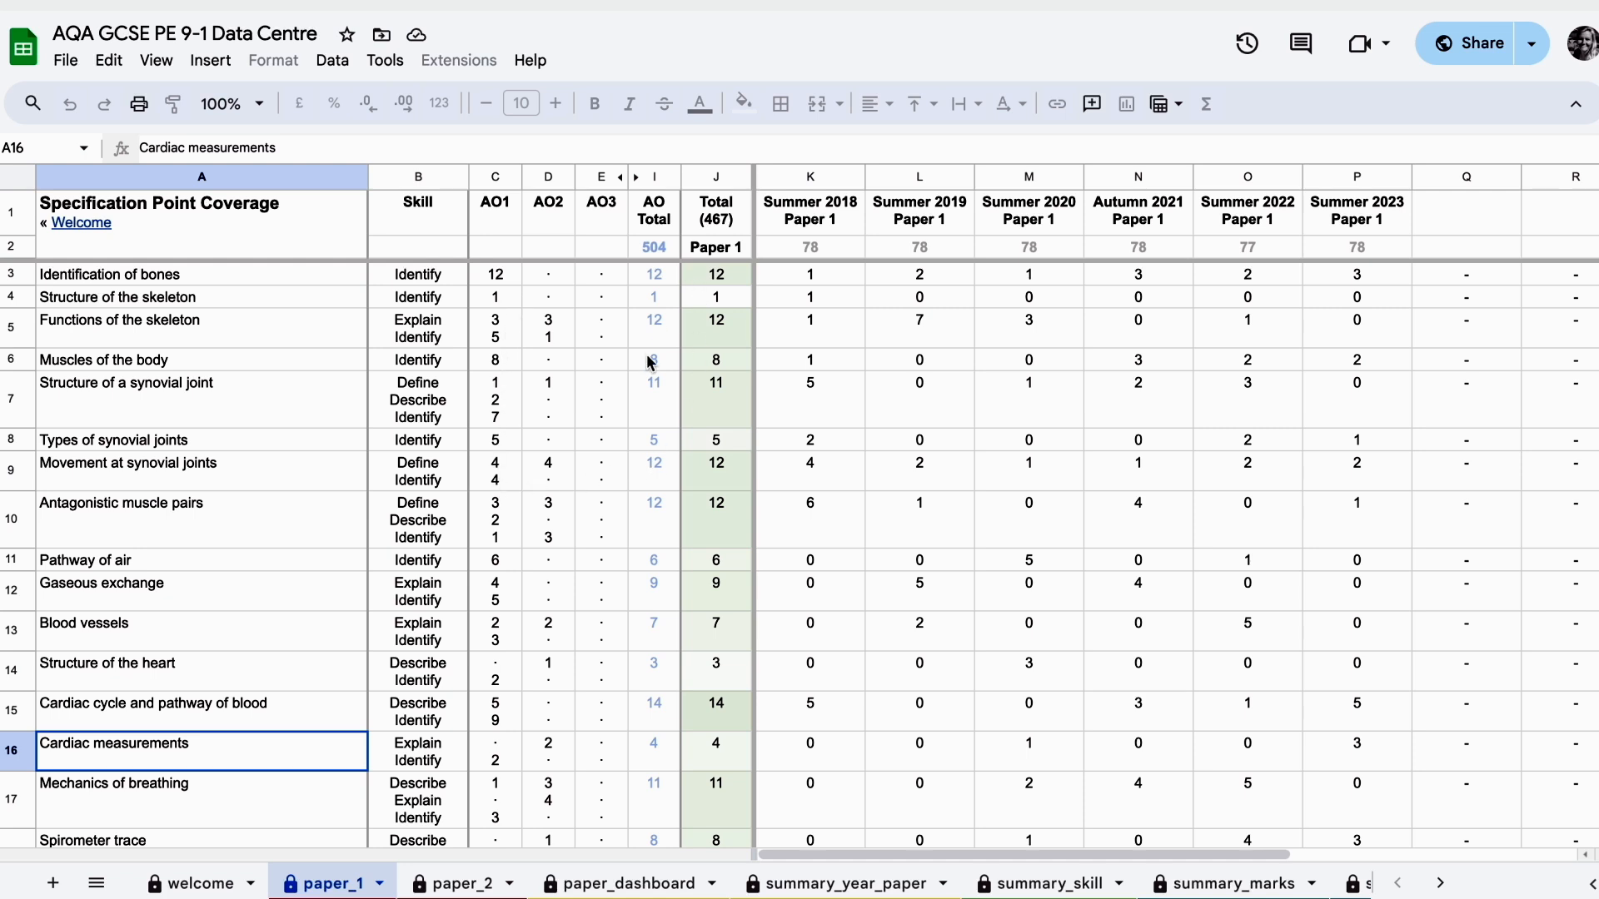
pyautogui.moveTo(710, 317)
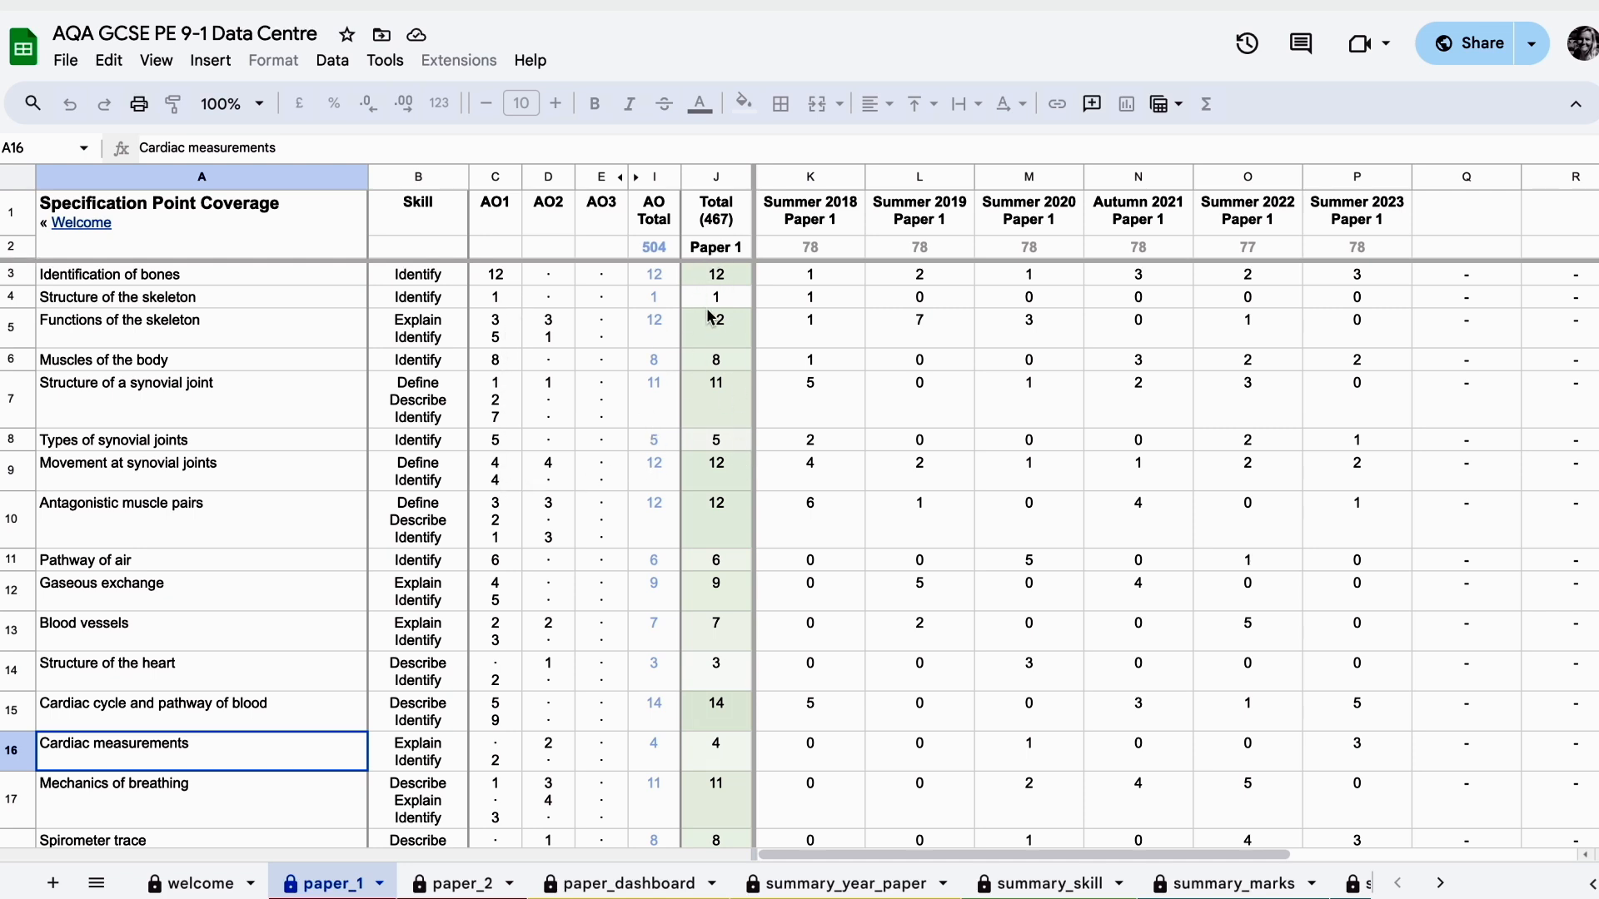
# - Scroll the paper_1 sheet to the Components of fitness skill breakdown
pyautogui.scroll(-3)
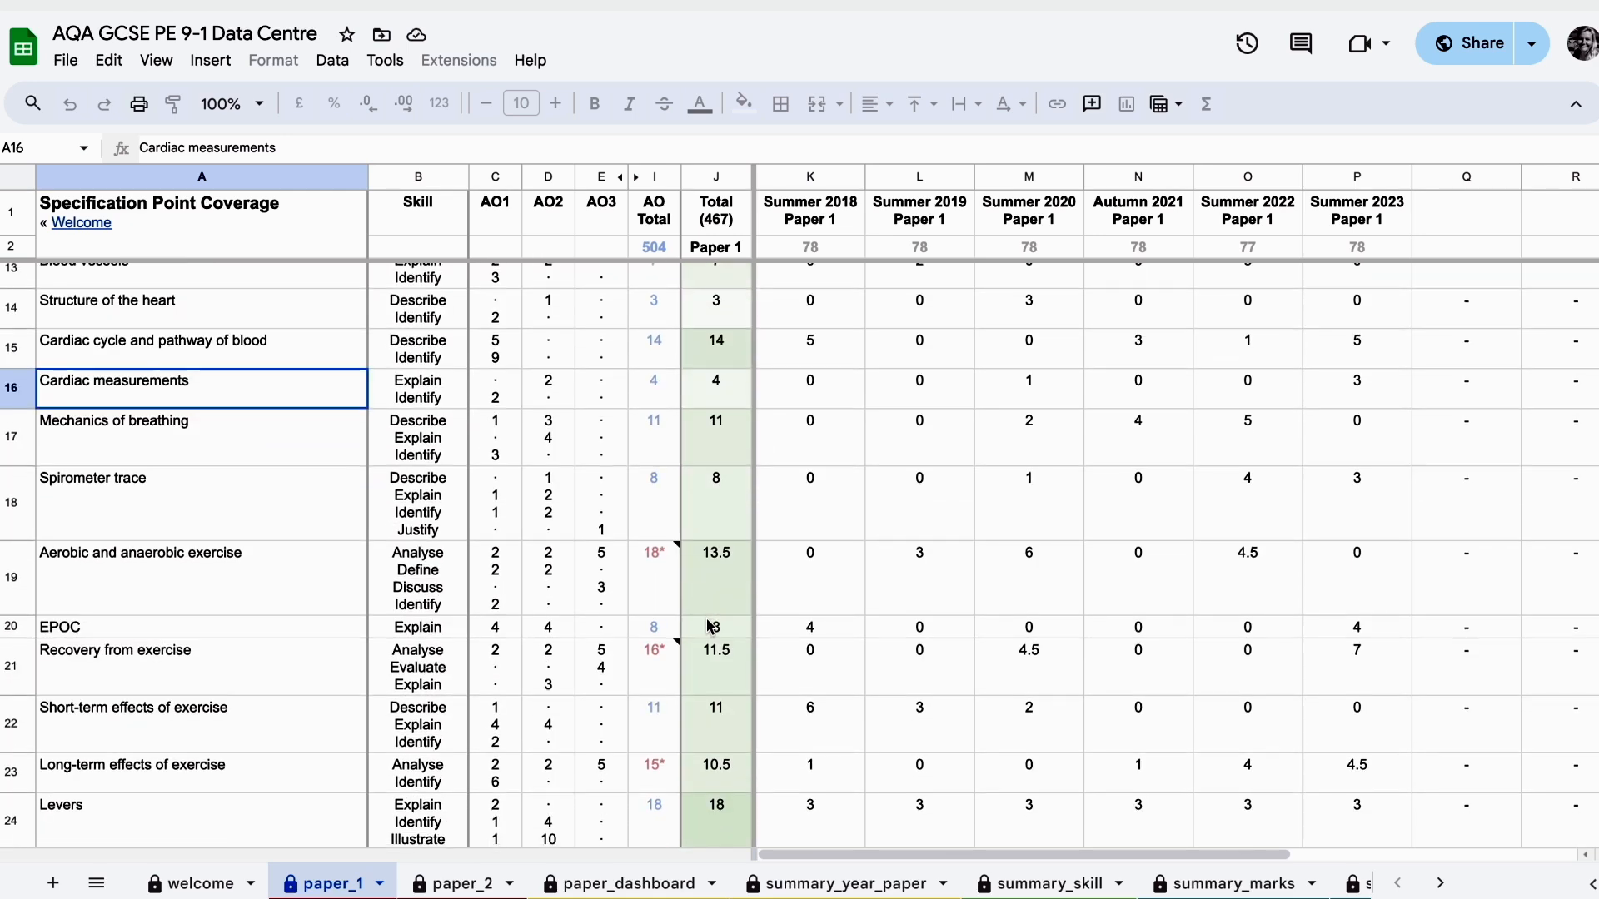
pyautogui.scroll(-3)
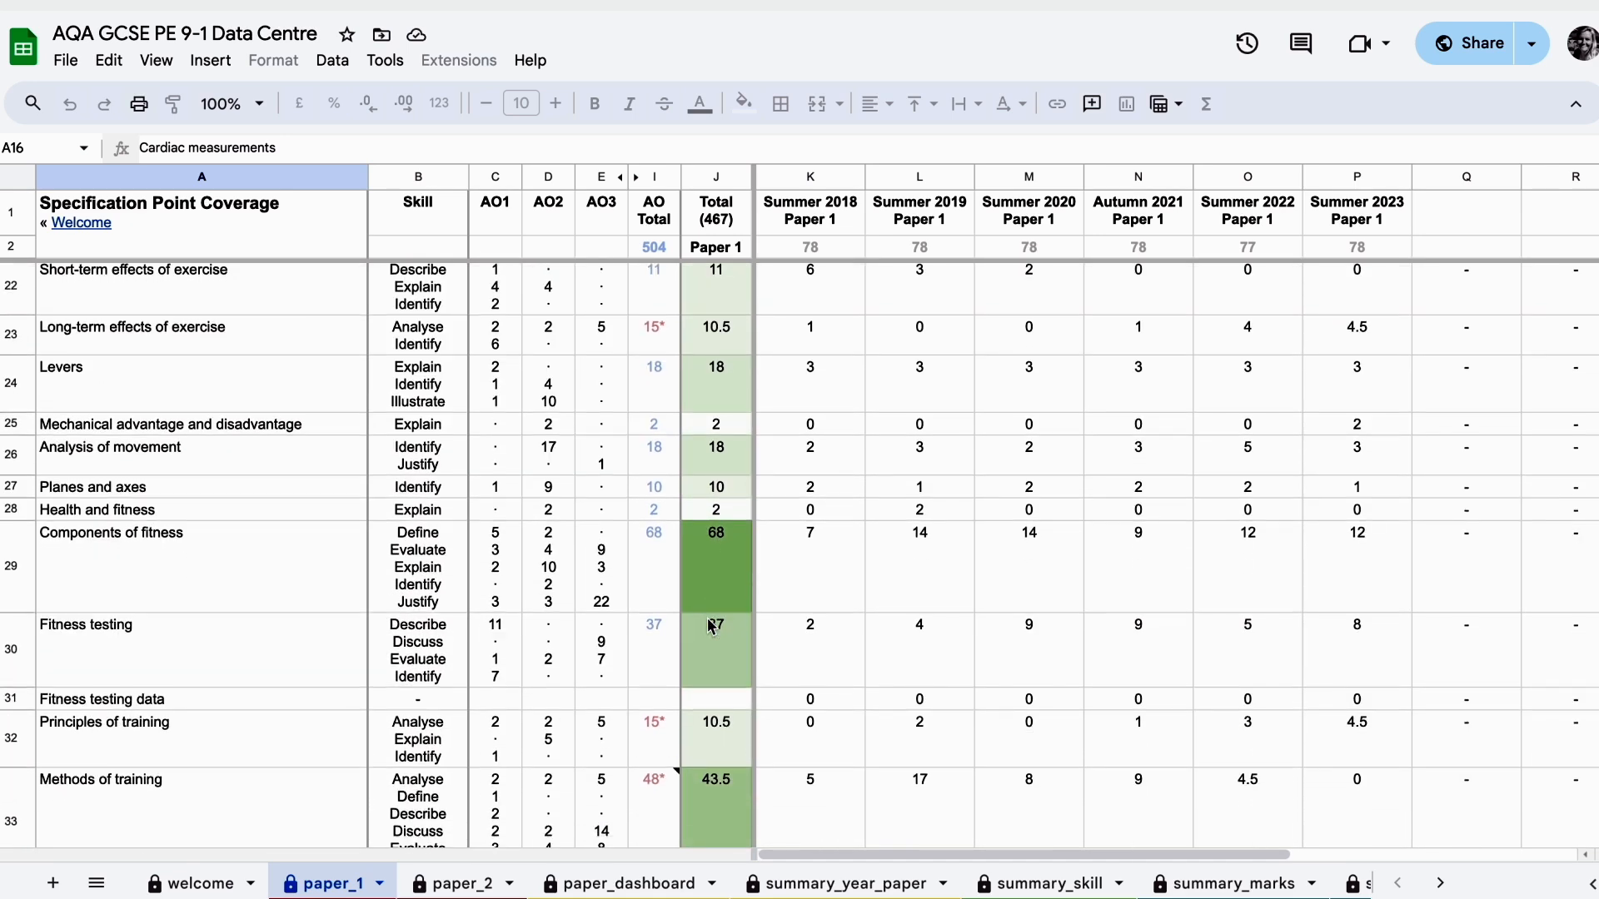
pyautogui.moveTo(729, 571)
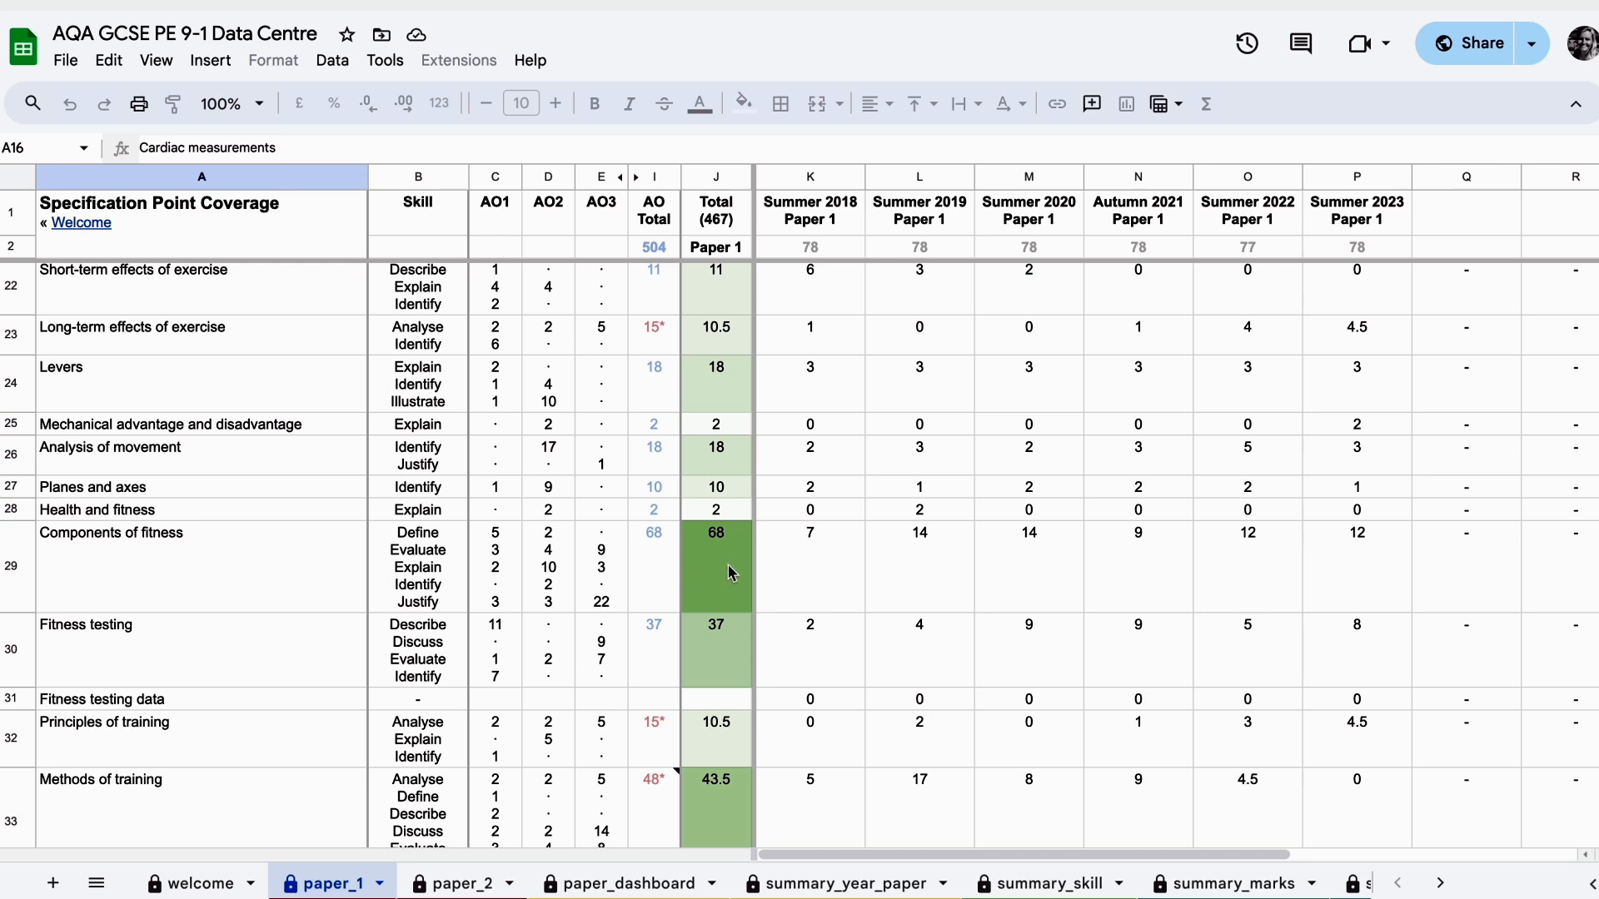
pyautogui.moveTo(1345, 560)
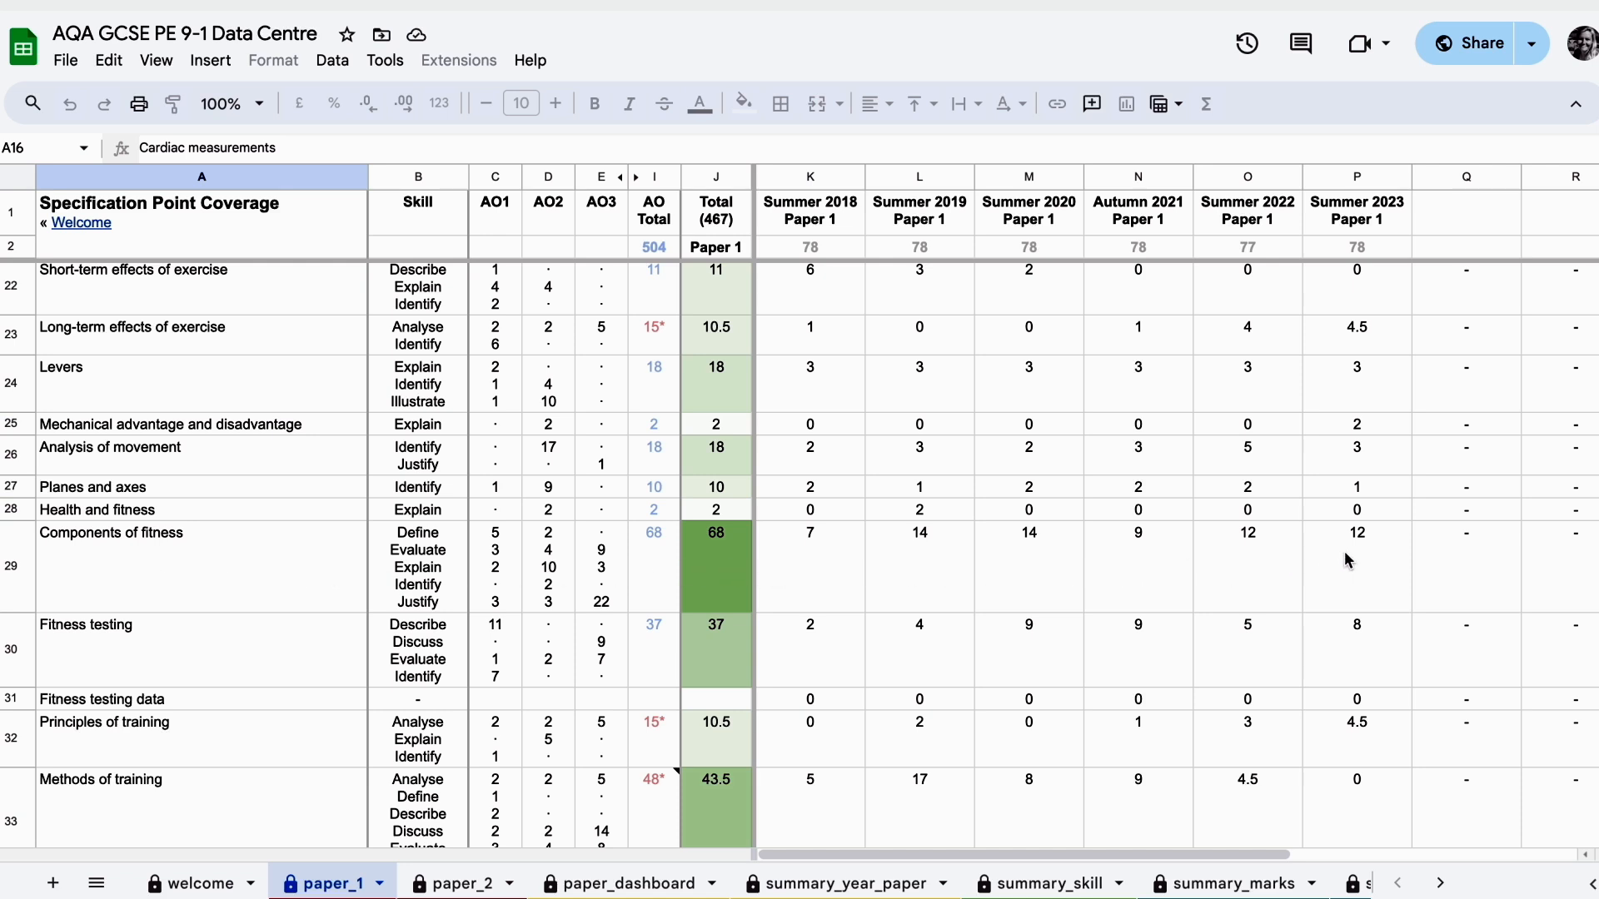
pyautogui.moveTo(710, 576)
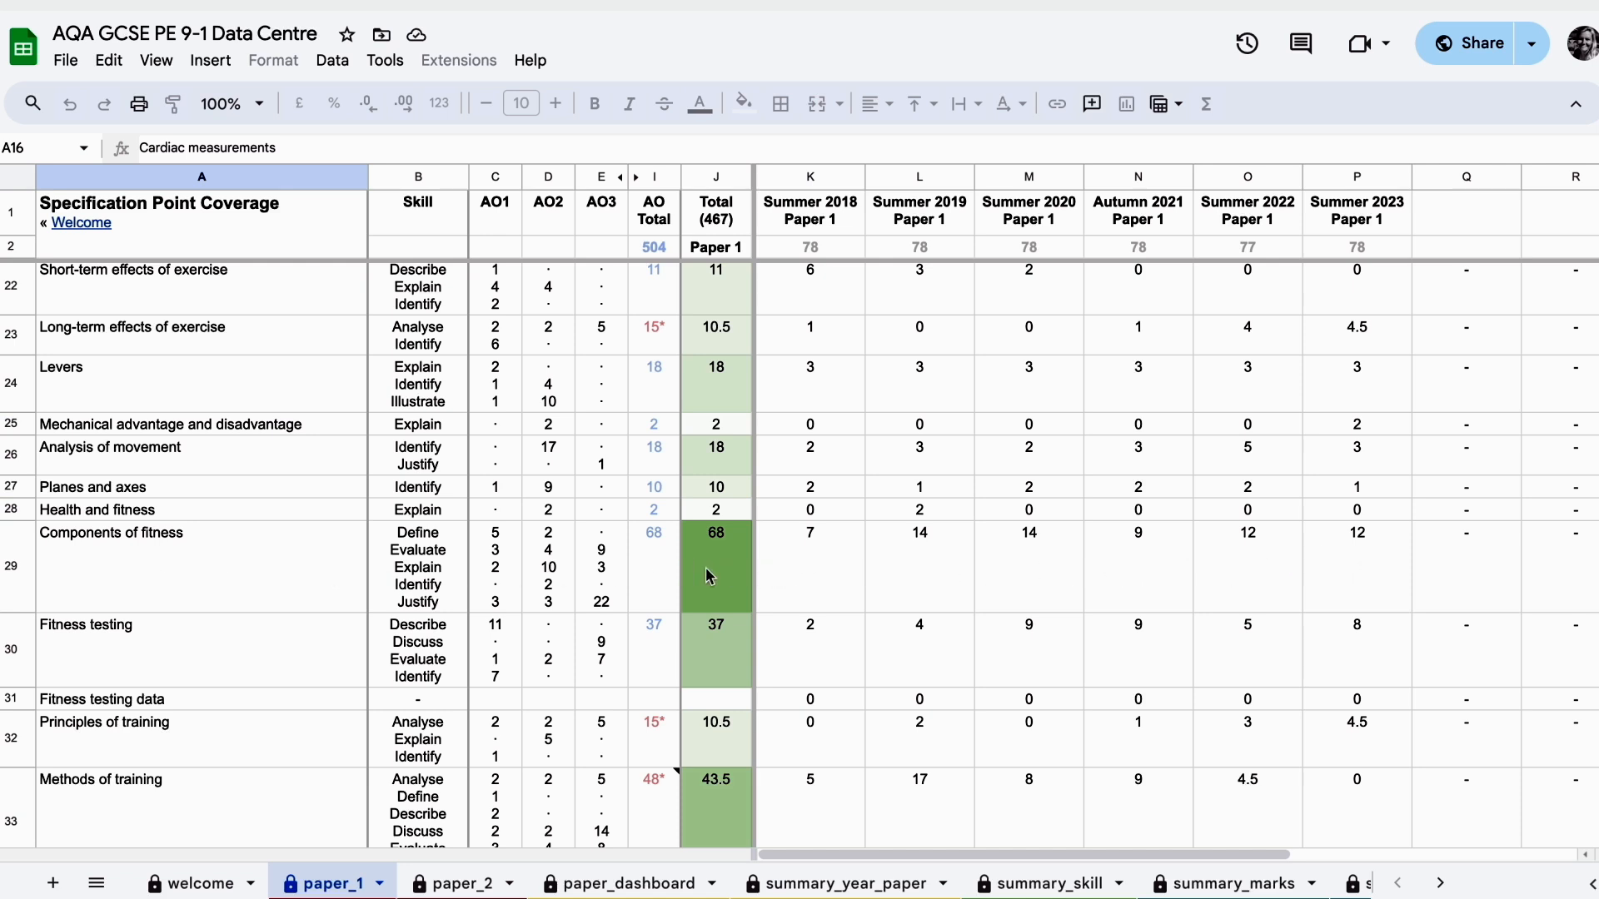
pyautogui.scroll(-3)
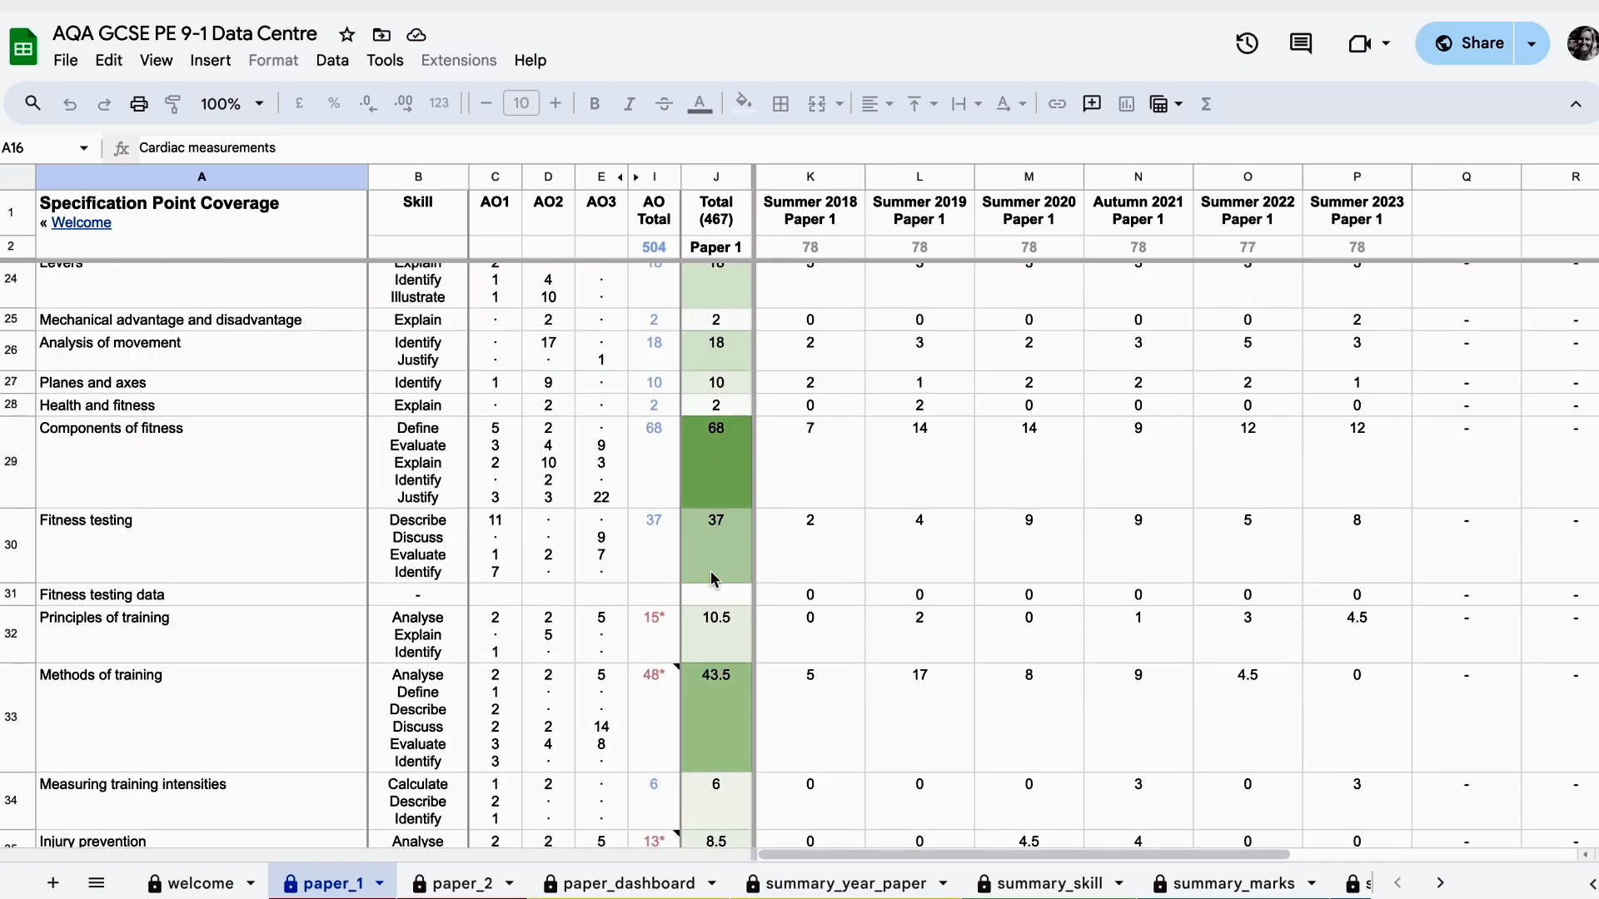
pyautogui.scroll(3)
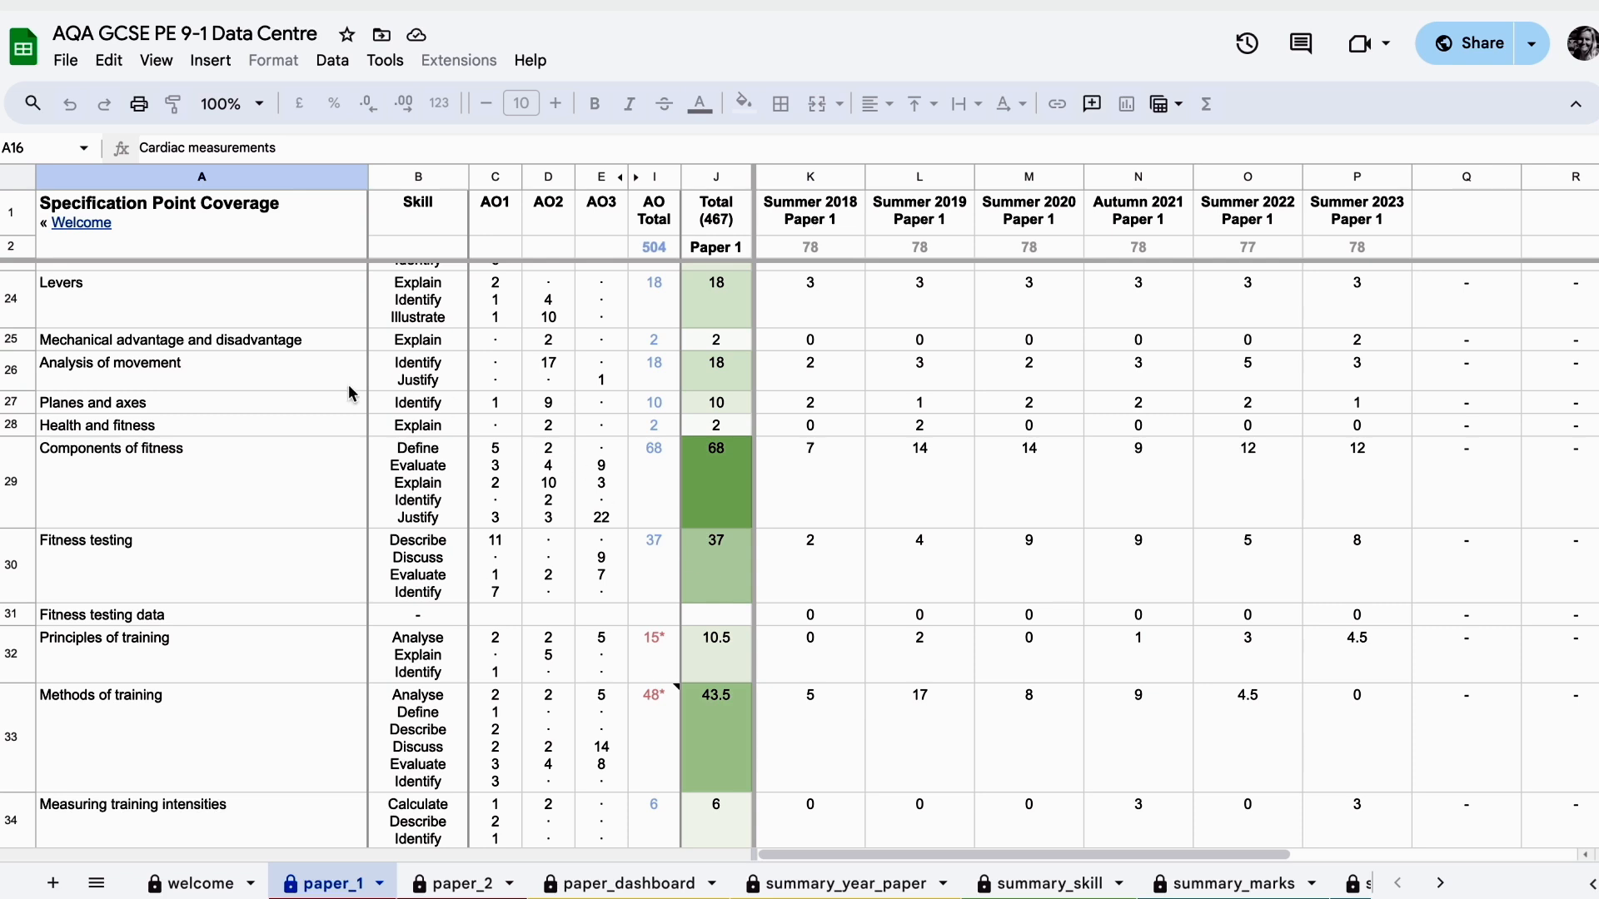
pyautogui.moveTo(392, 519)
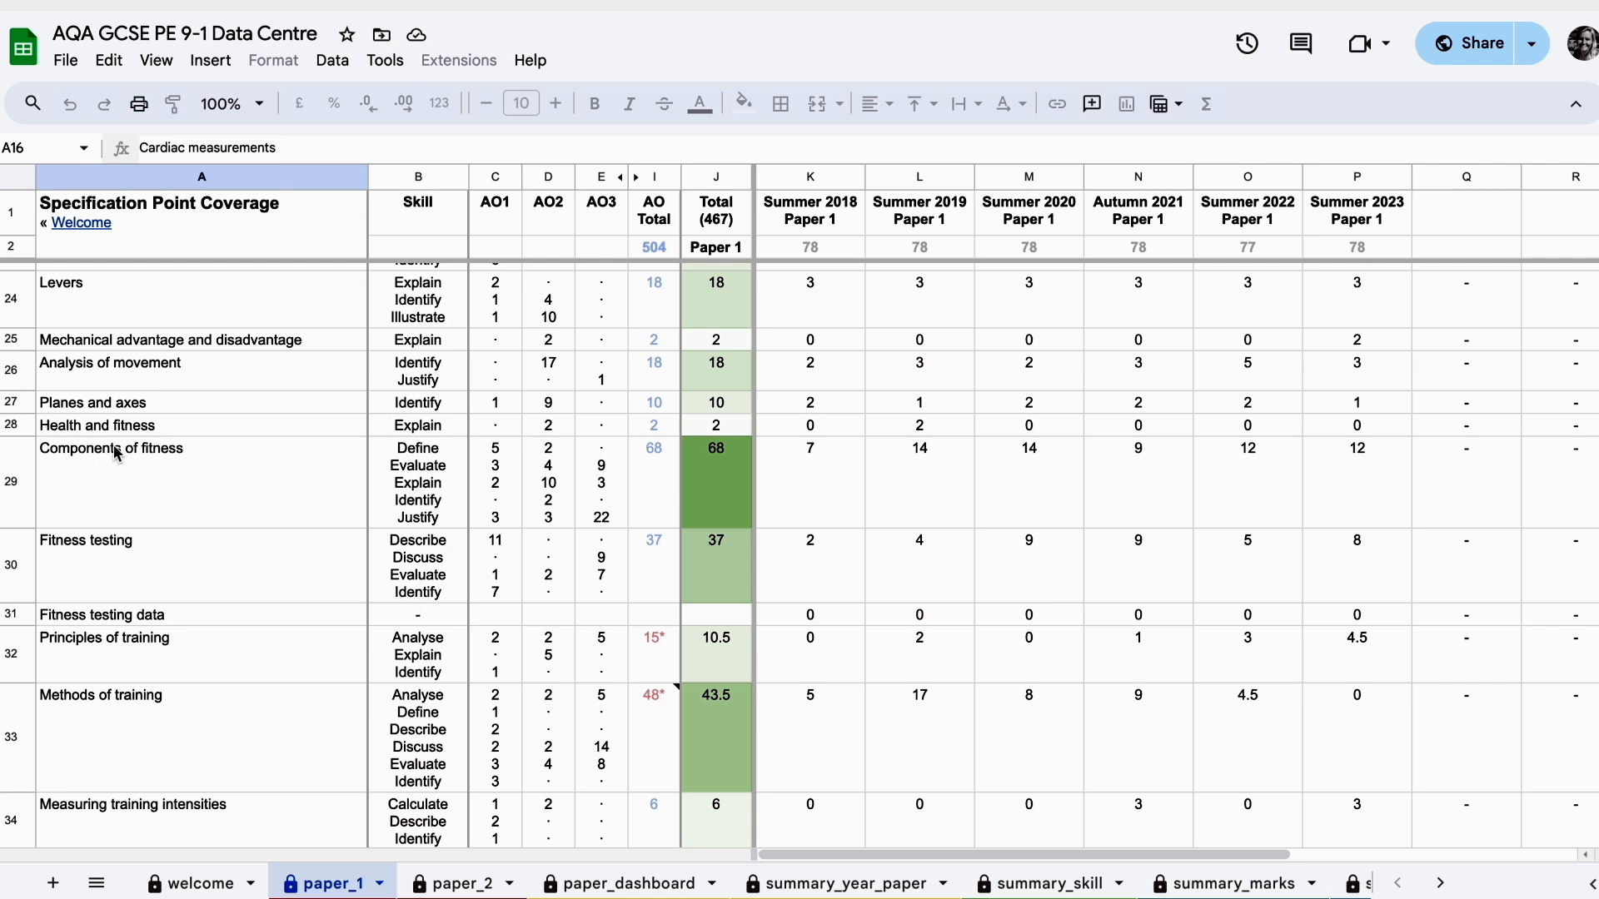
pyautogui.moveTo(401, 484)
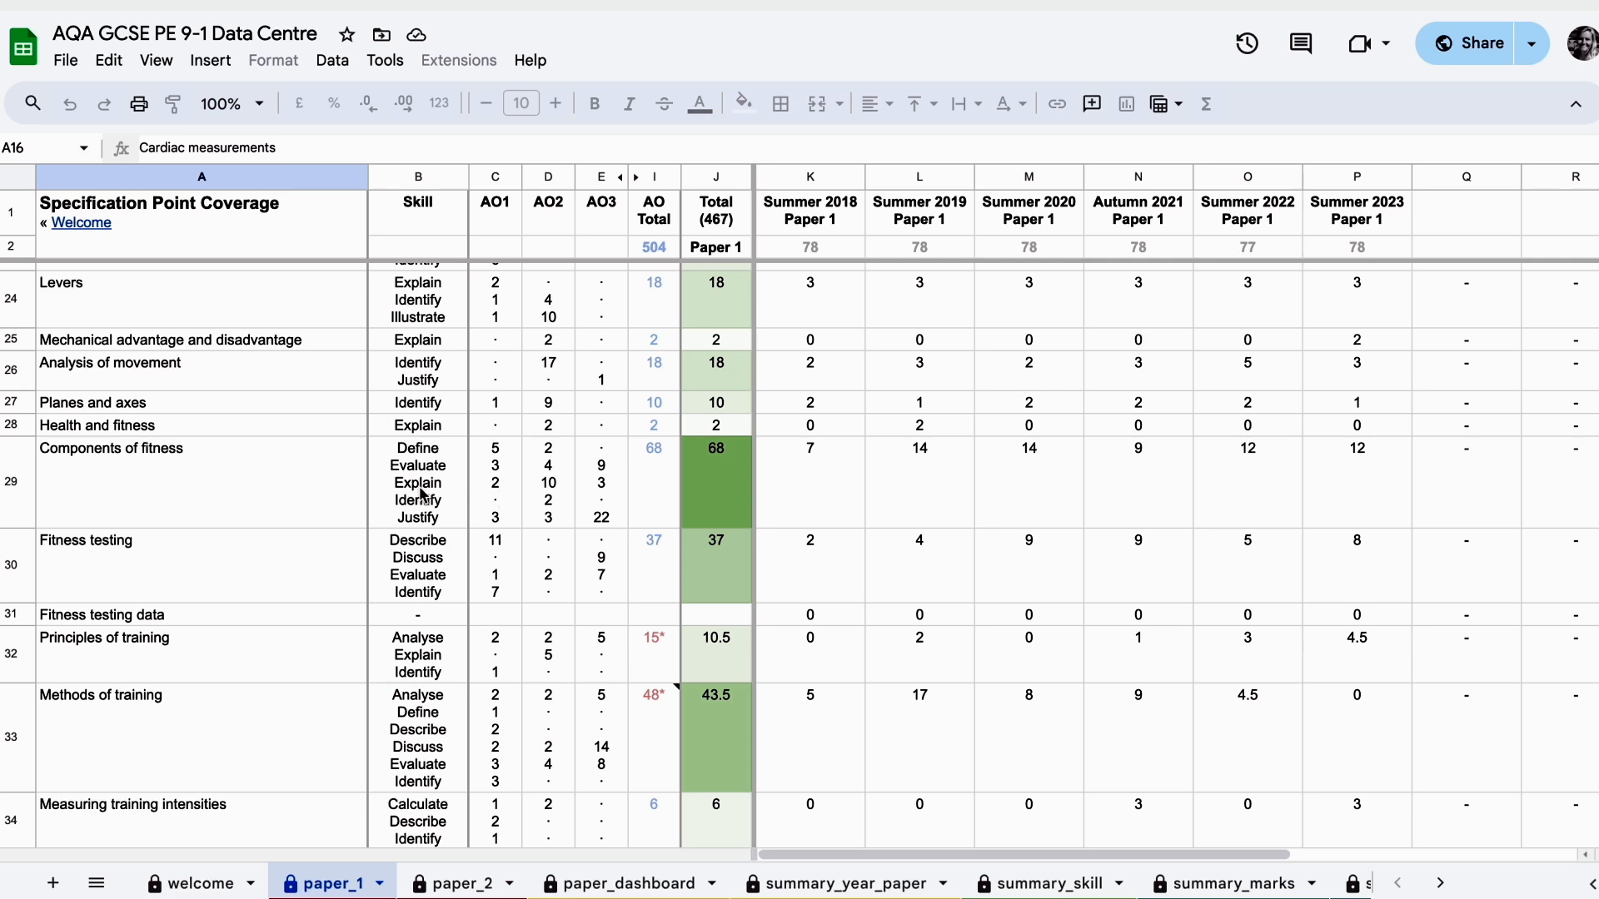
pyautogui.moveTo(560, 492)
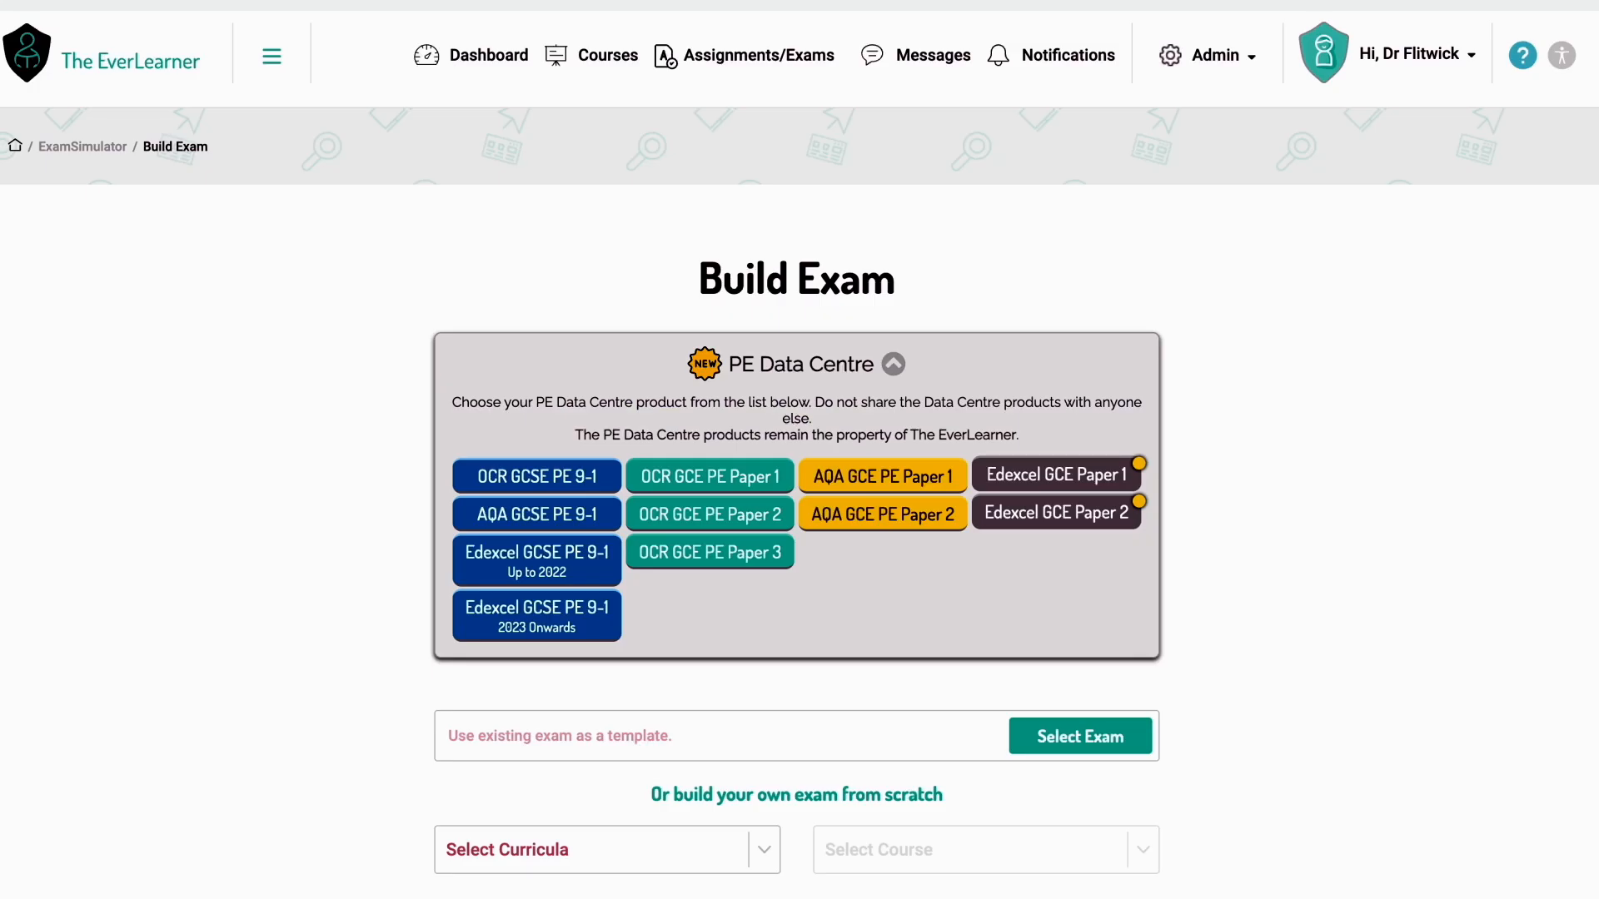
# - Choose Physical Education, course AQA GCSE PE 9-1, and tick the Components of Fitness lesson
pyautogui.click(762, 849)
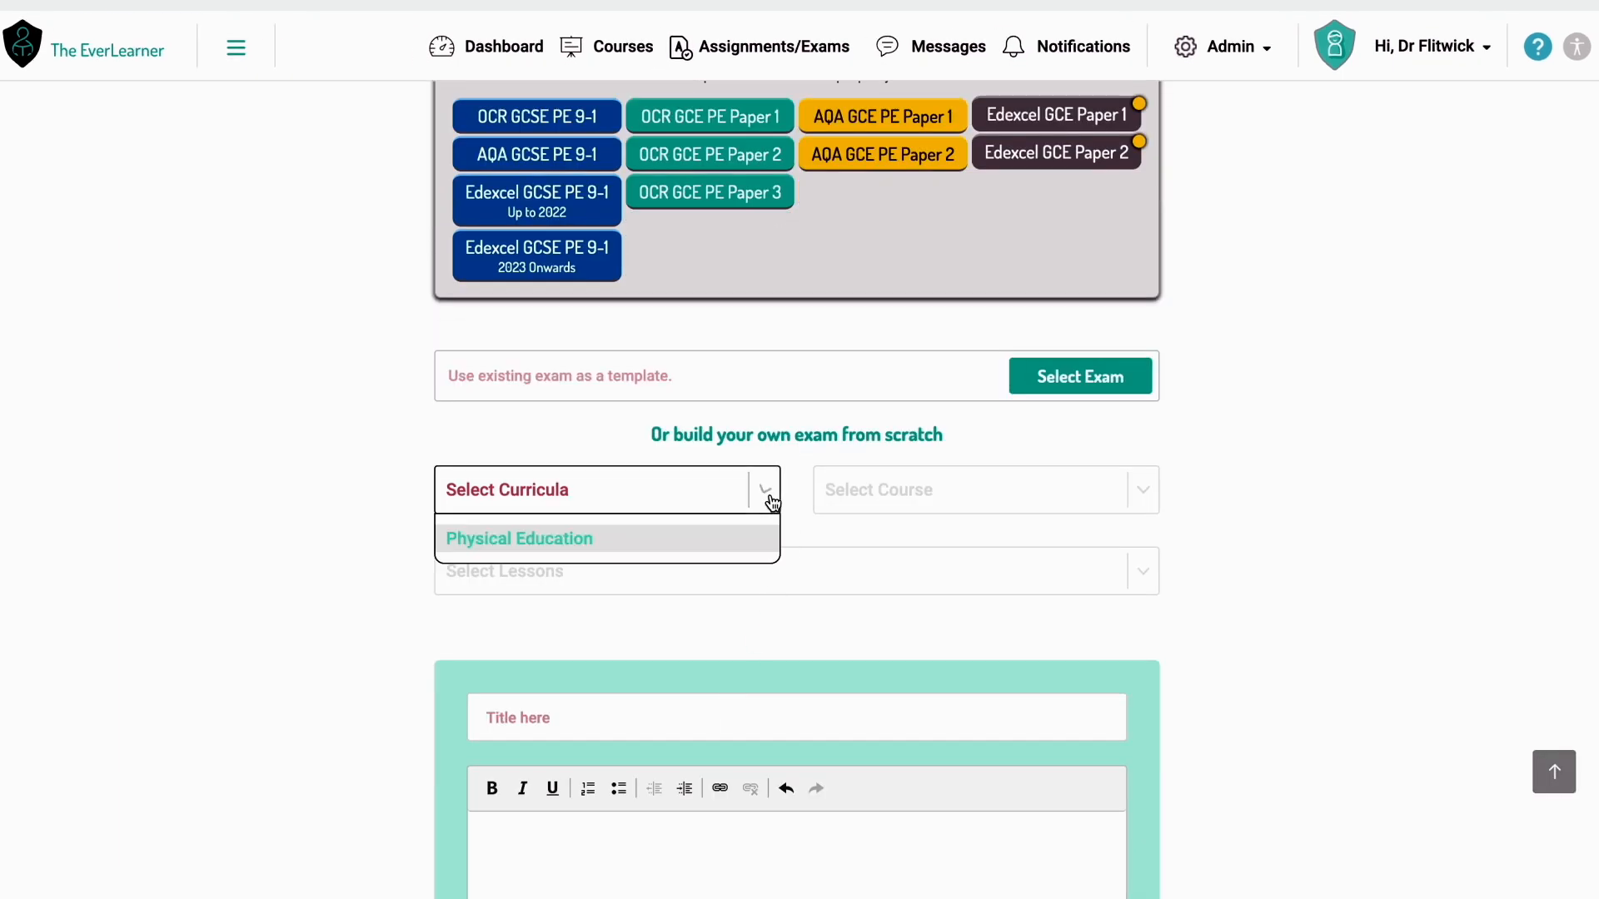
pyautogui.click(518, 538)
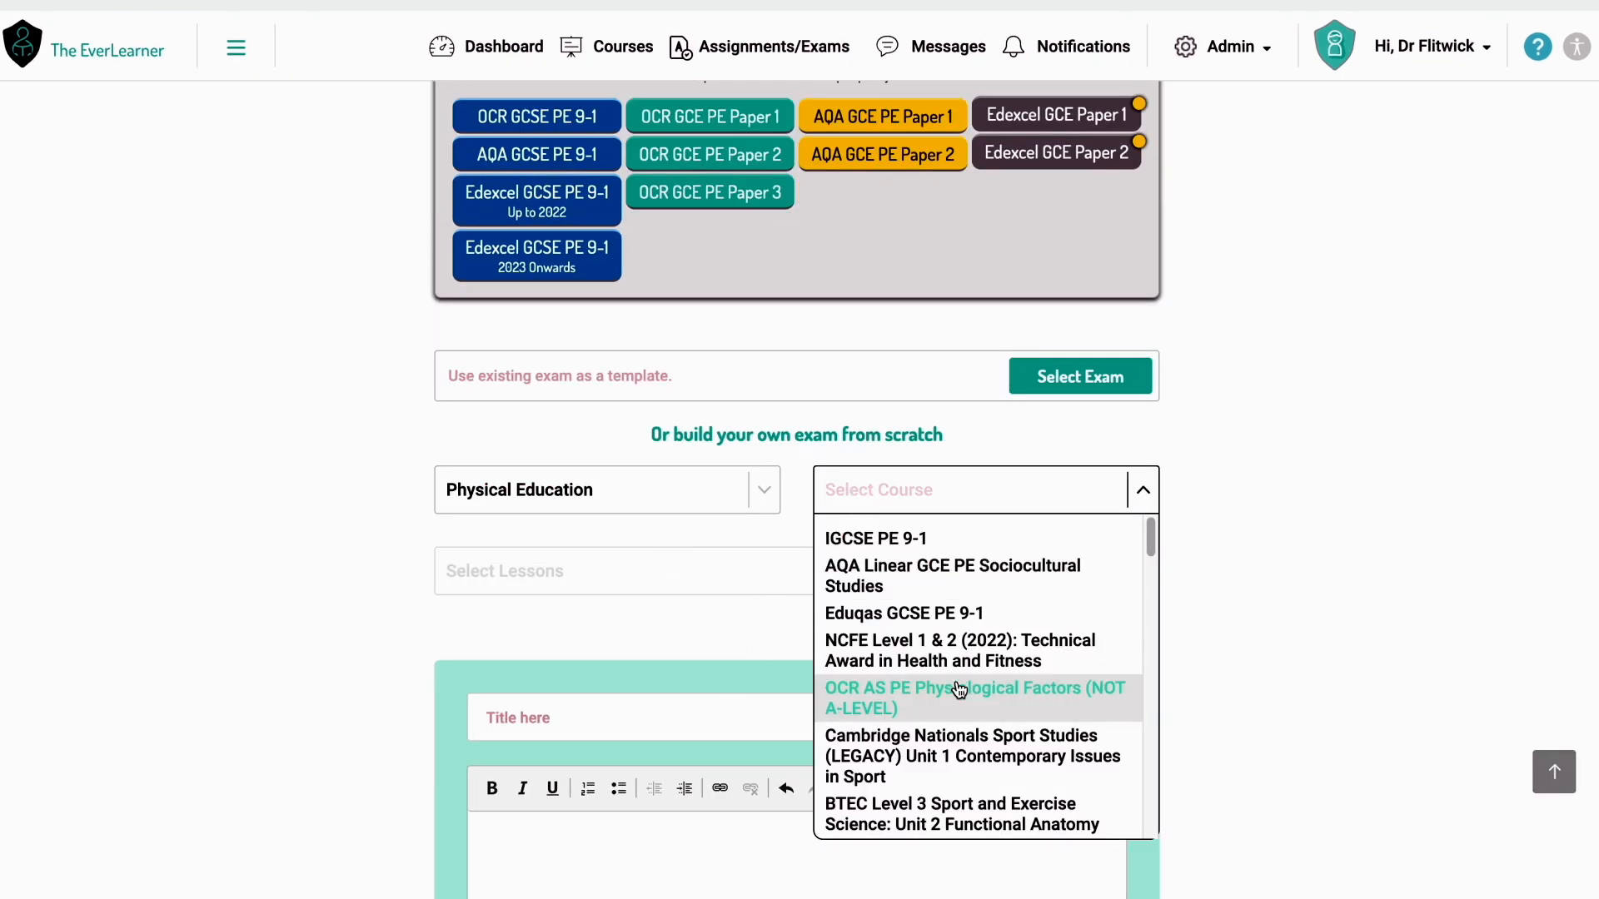
pyautogui.scroll(-3)
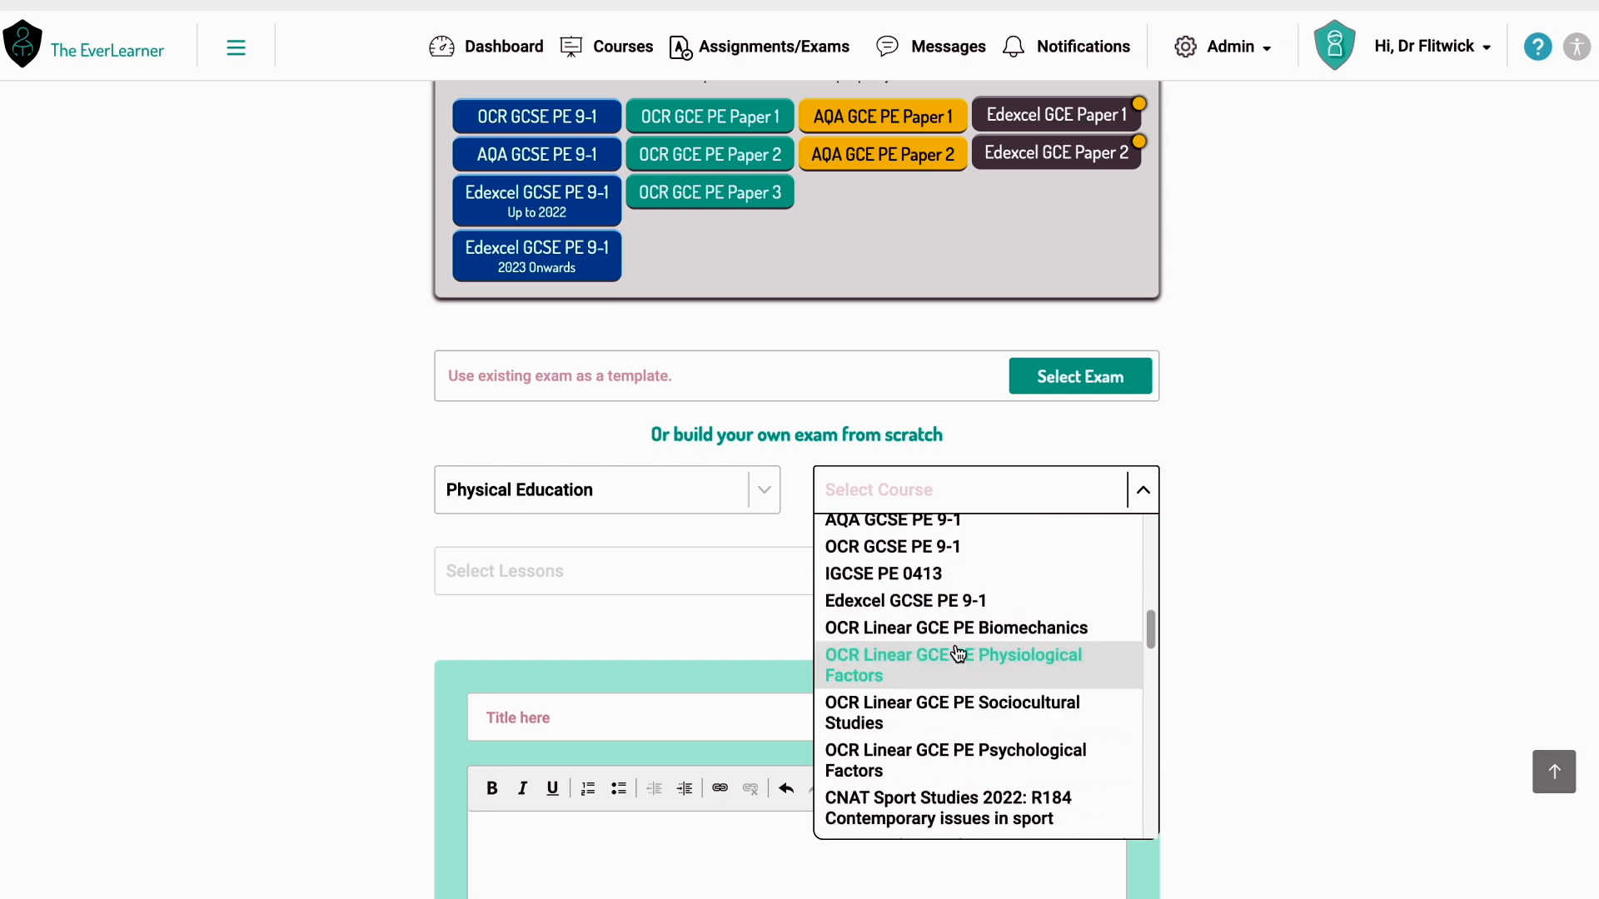
pyautogui.click(891, 519)
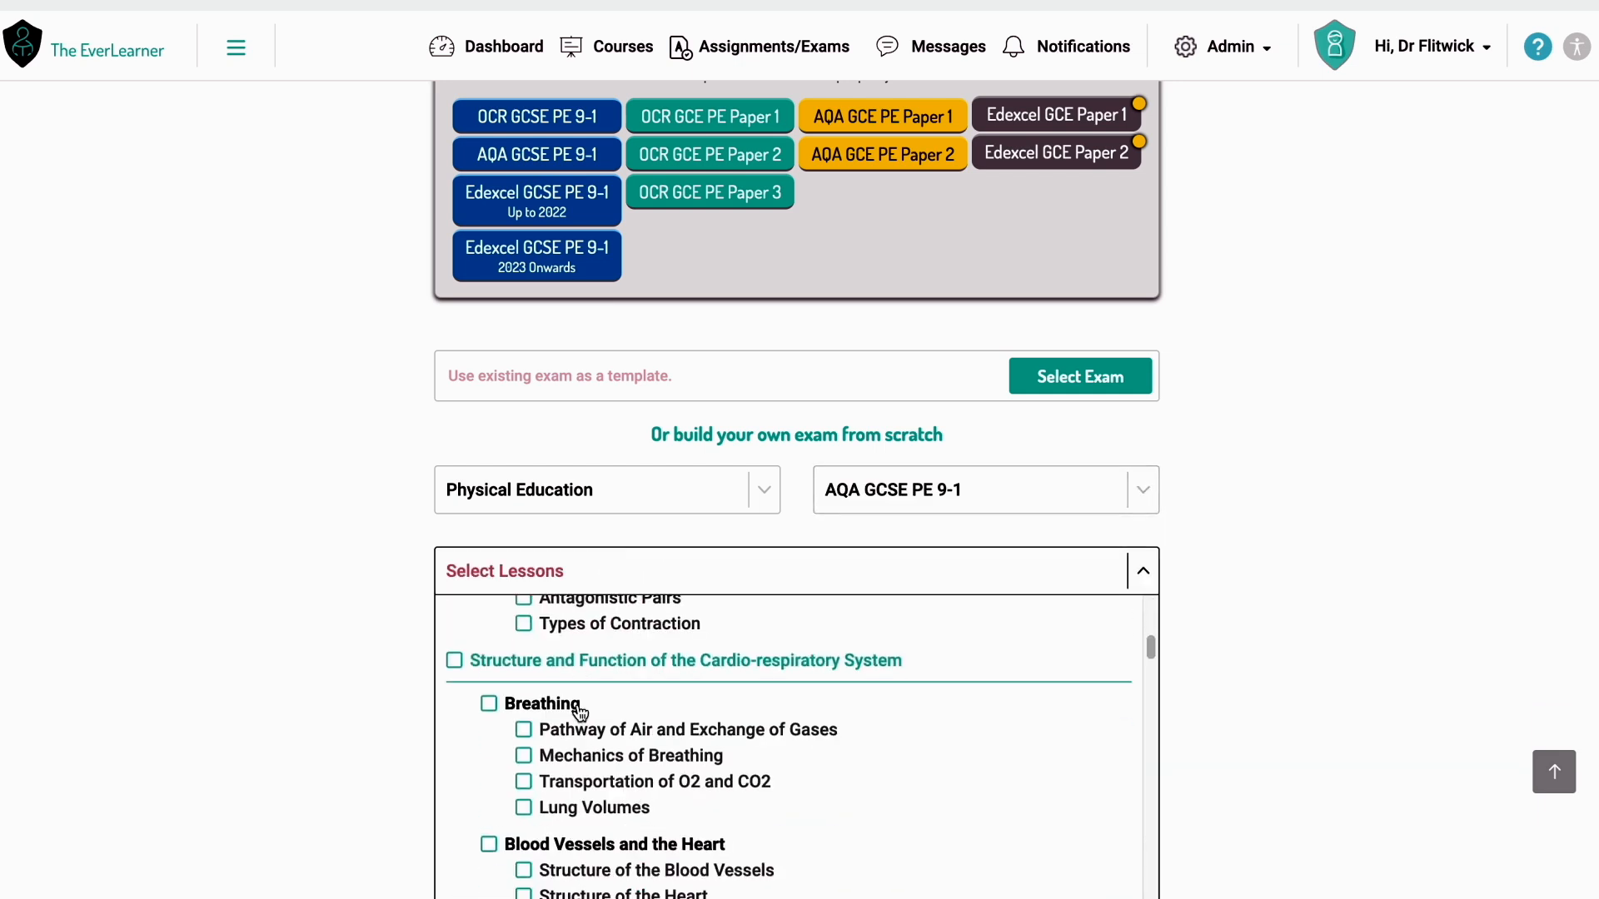
pyautogui.scroll(-3)
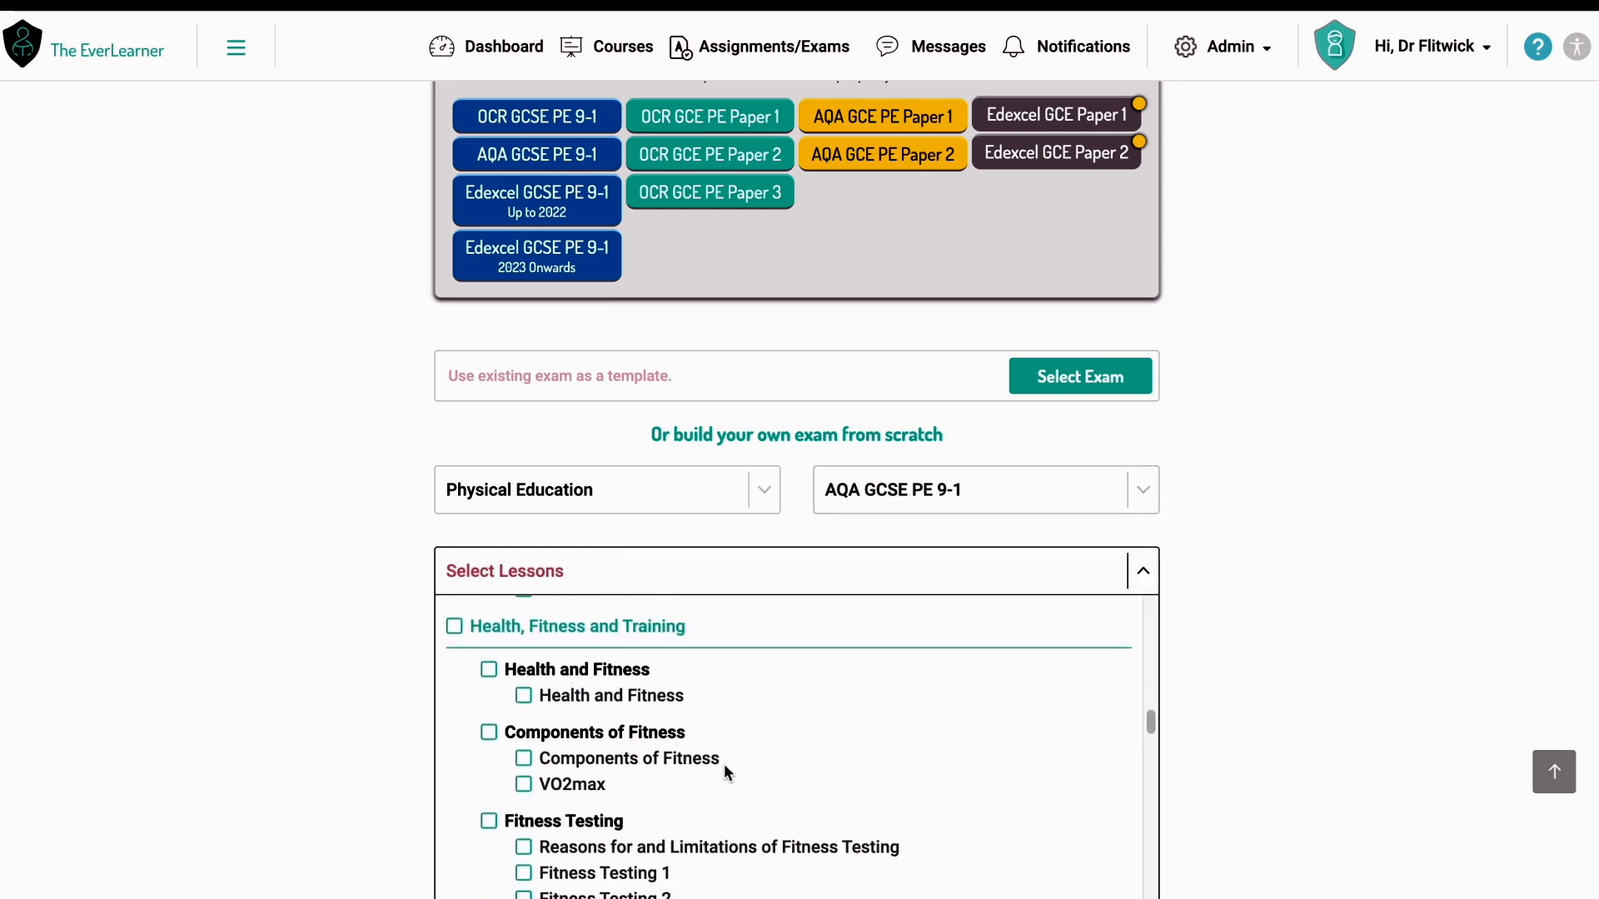
pyautogui.click(523, 758)
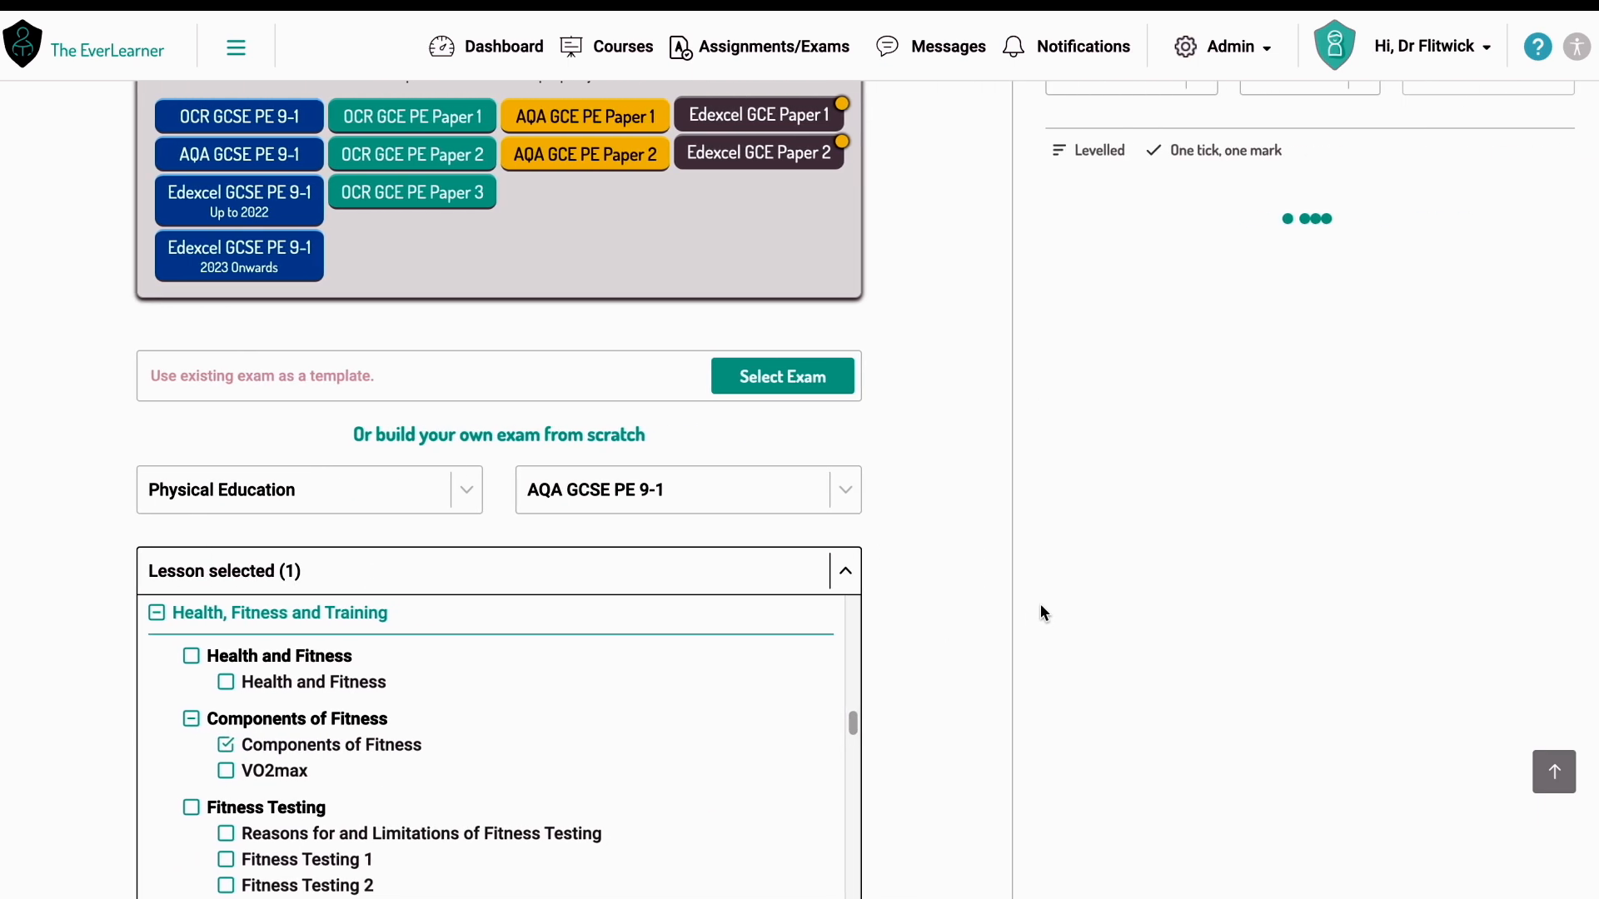
# - Close the lessons dropdown and set the skill filter to Explain
pyautogui.click(844, 572)
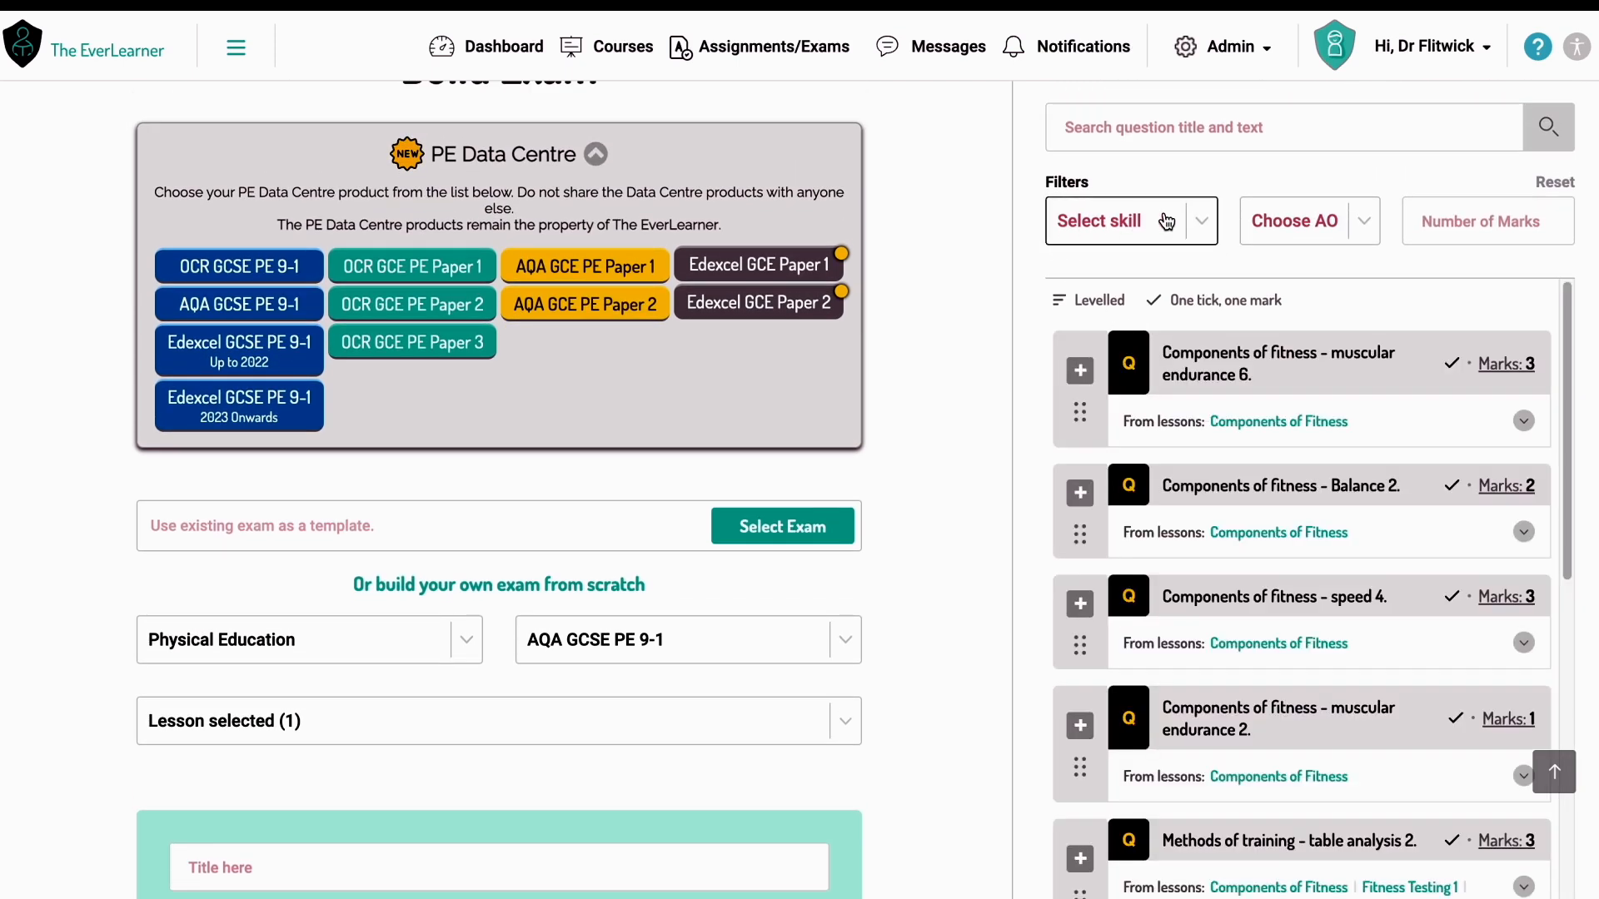
pyautogui.click(1130, 222)
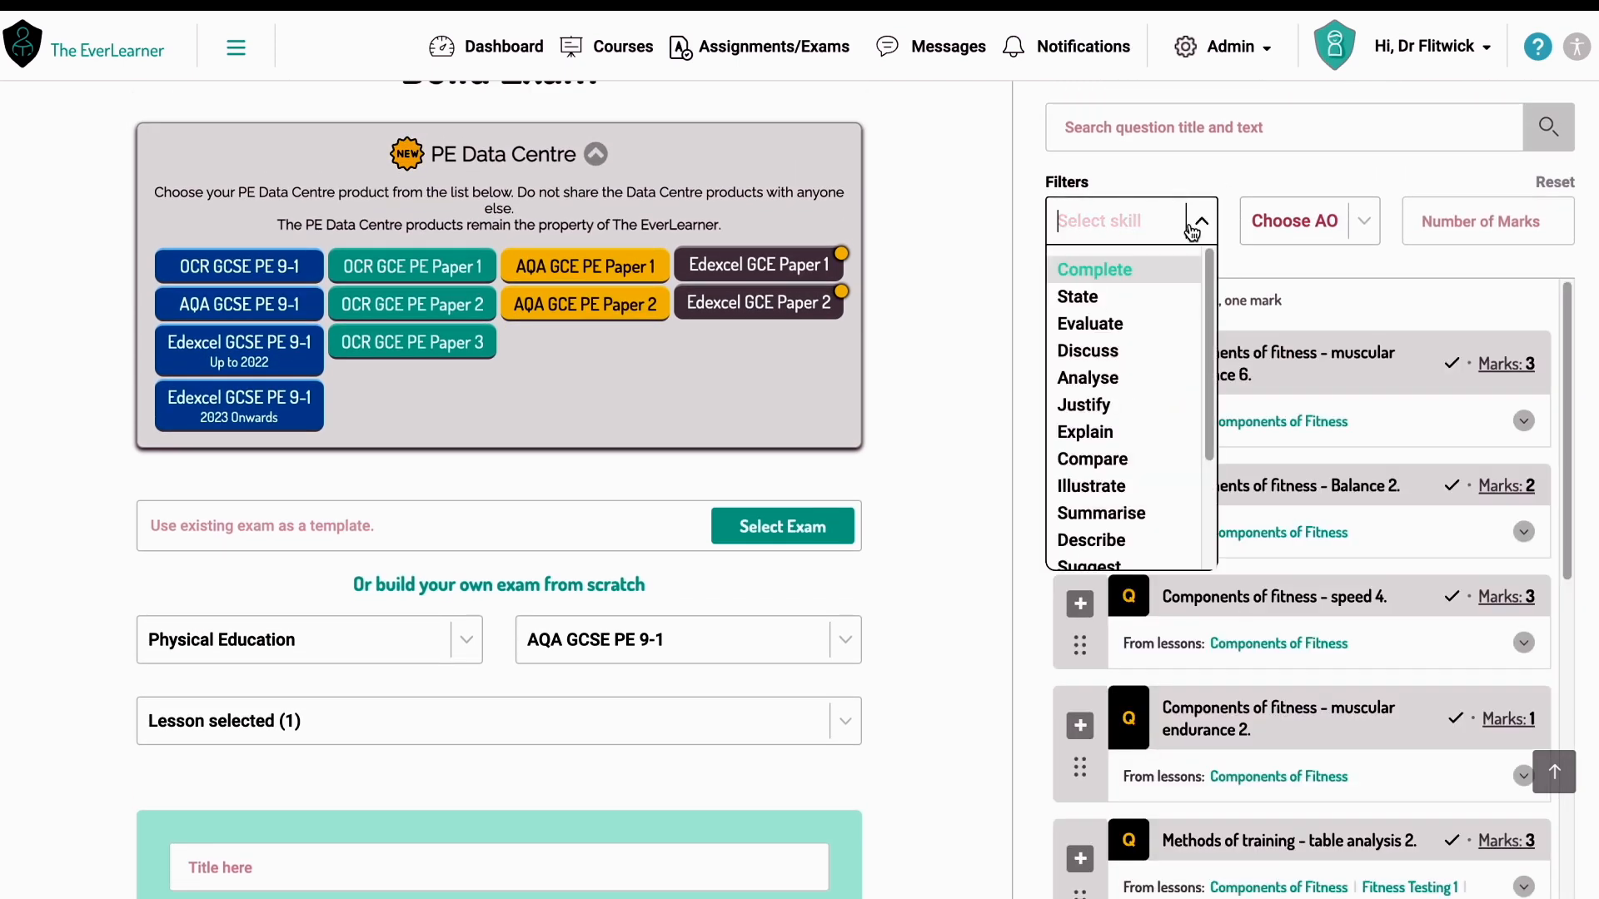
pyautogui.click(1085, 431)
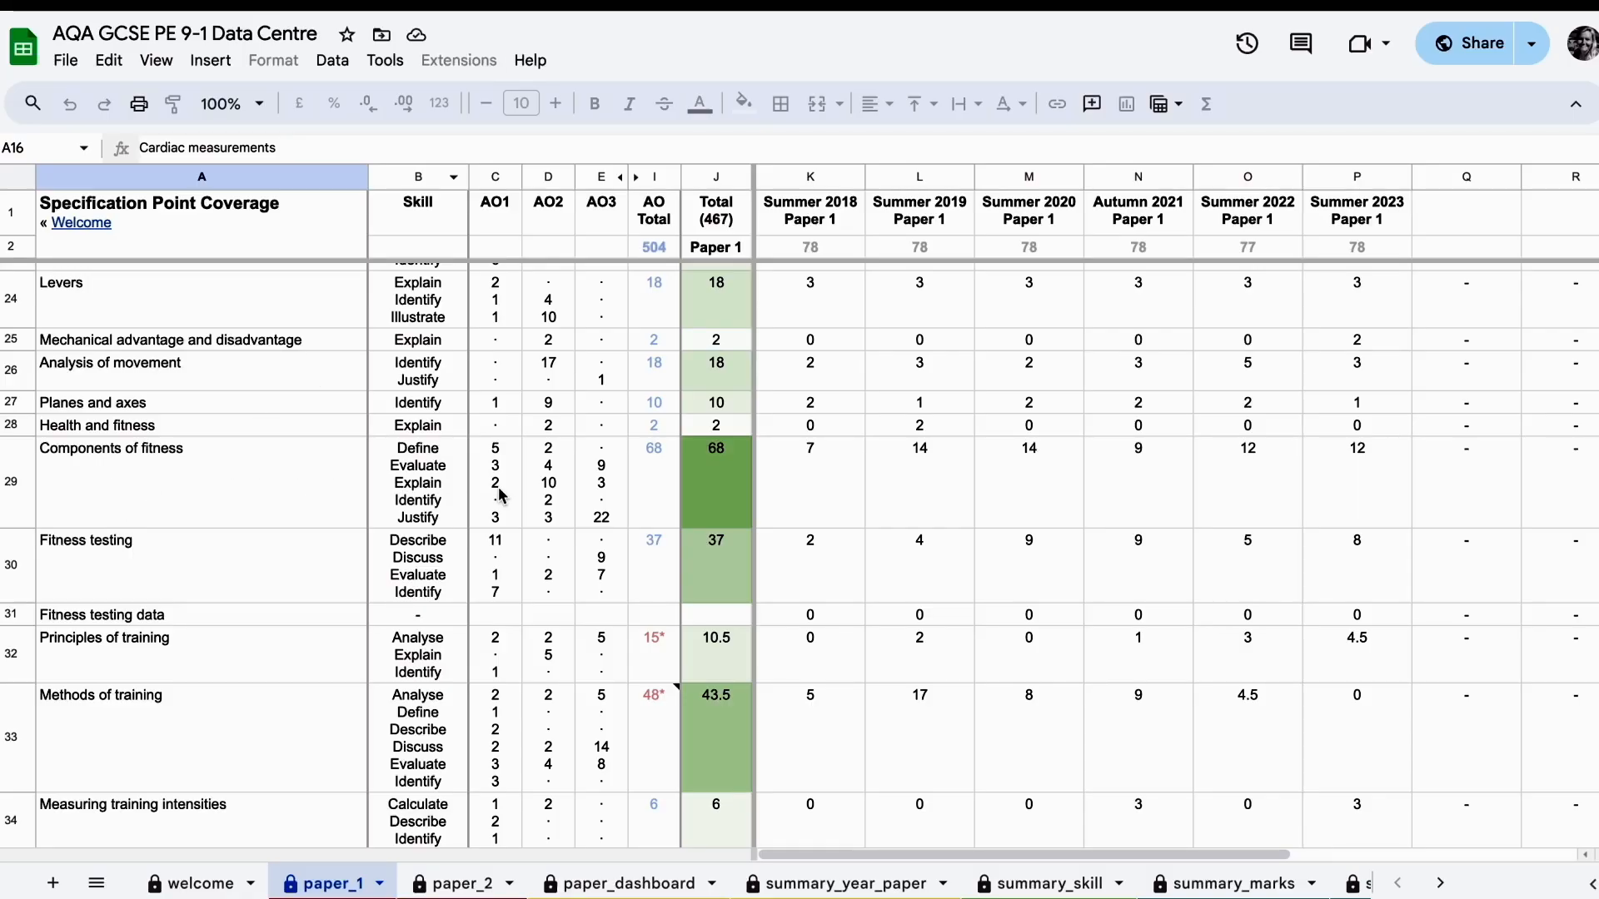
pyautogui.moveTo(81, 222)
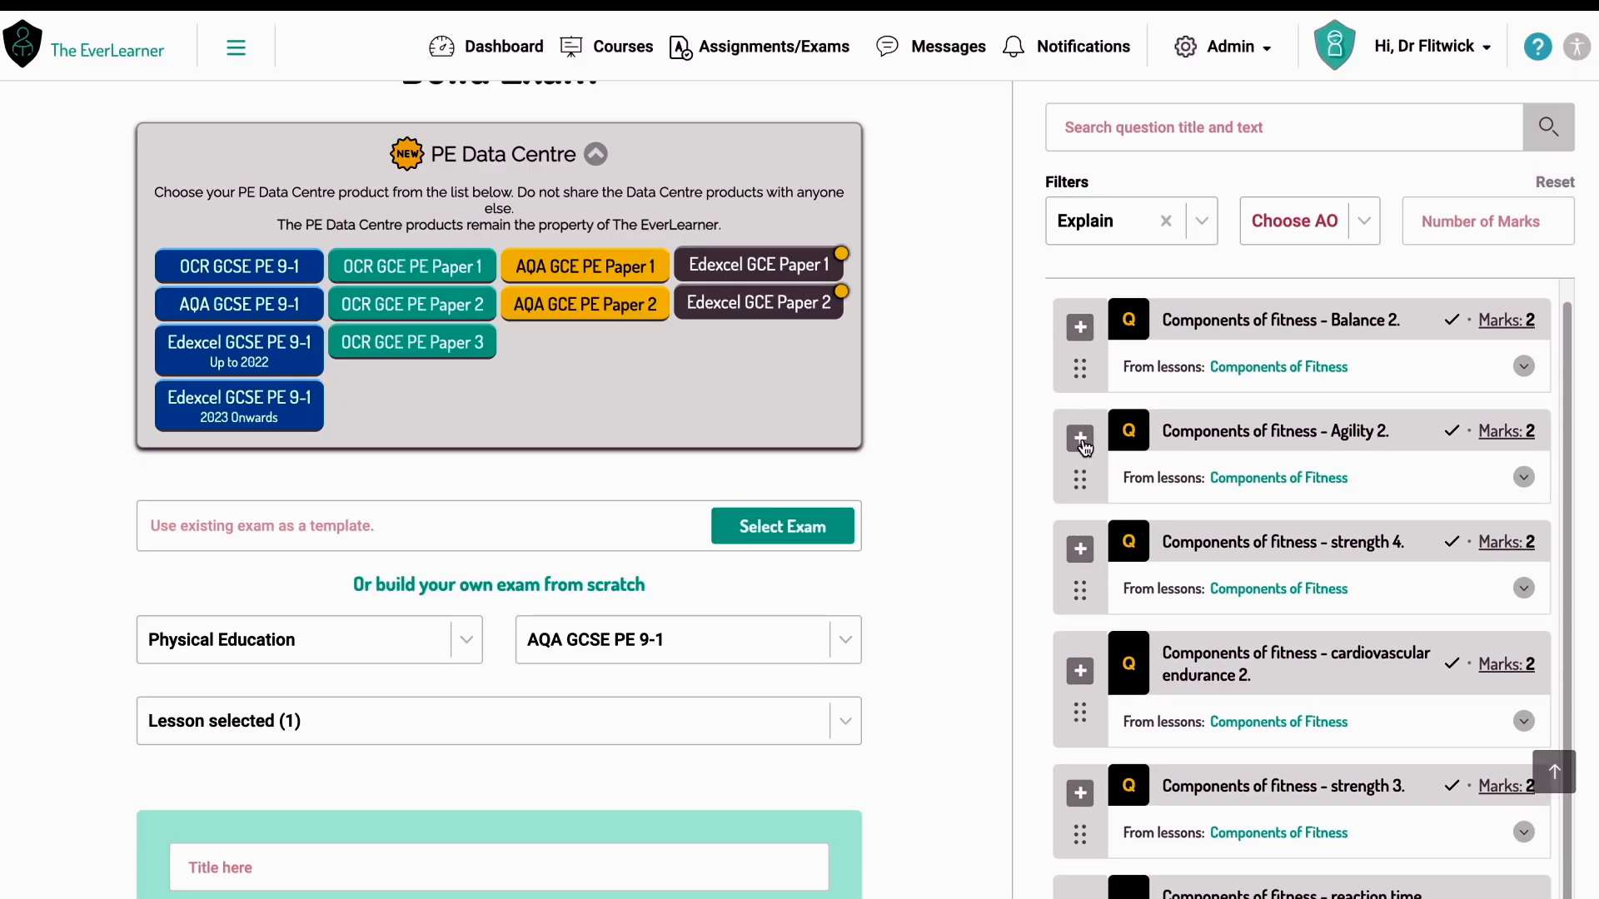
# - Add 'Components of fitness - Agility 2.' to the exam with its + button
pyautogui.click(1079, 438)
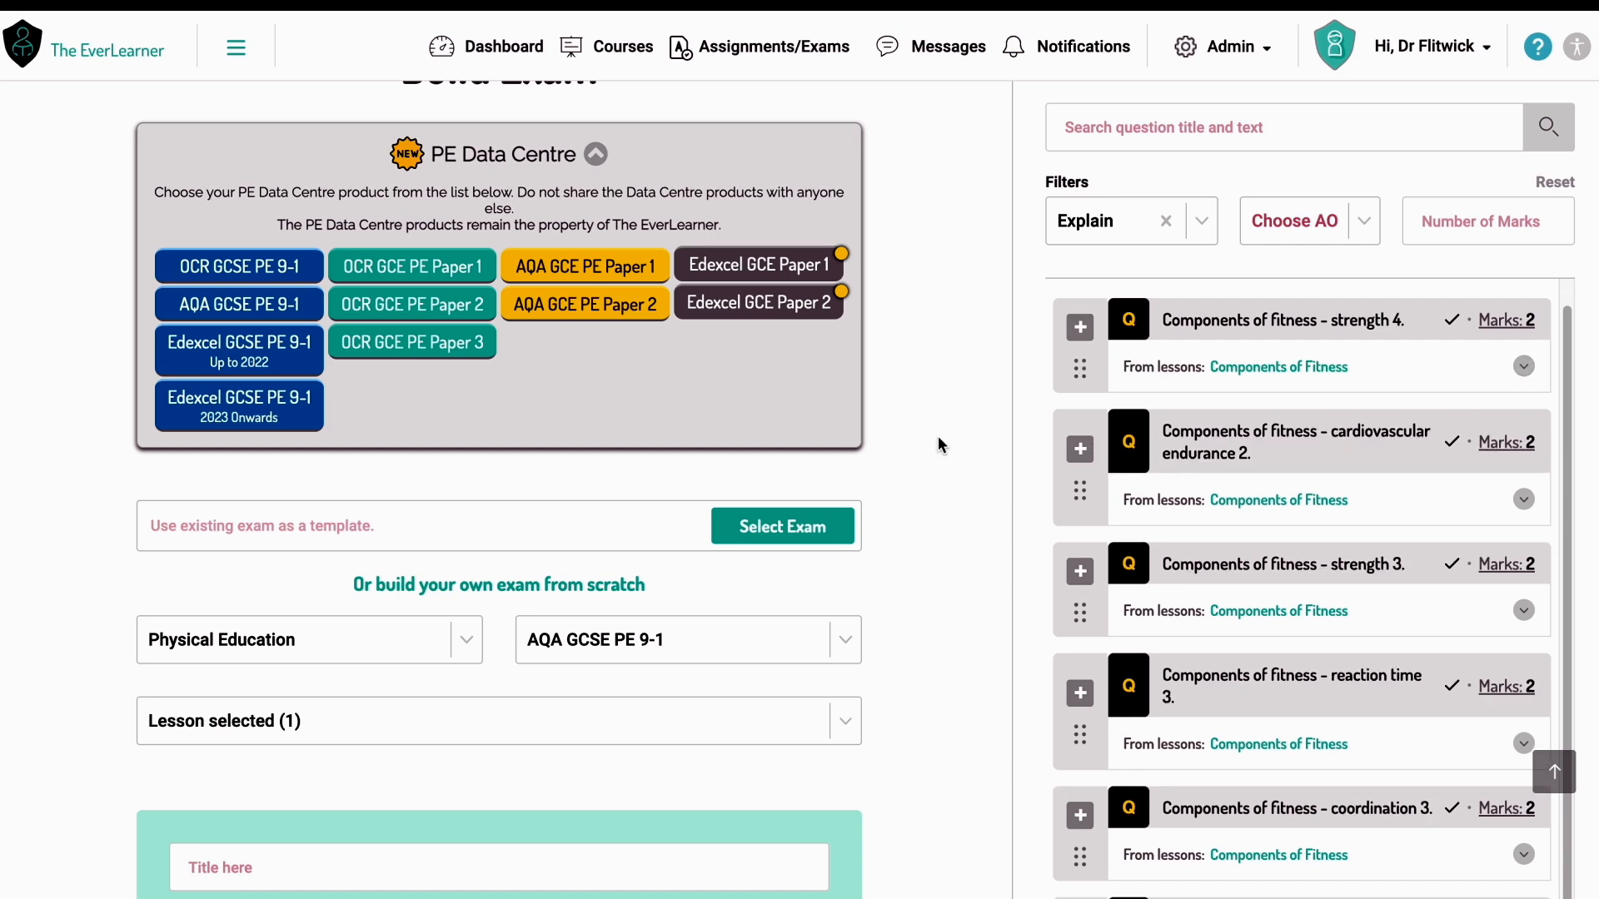
pyautogui.moveTo(758, 303)
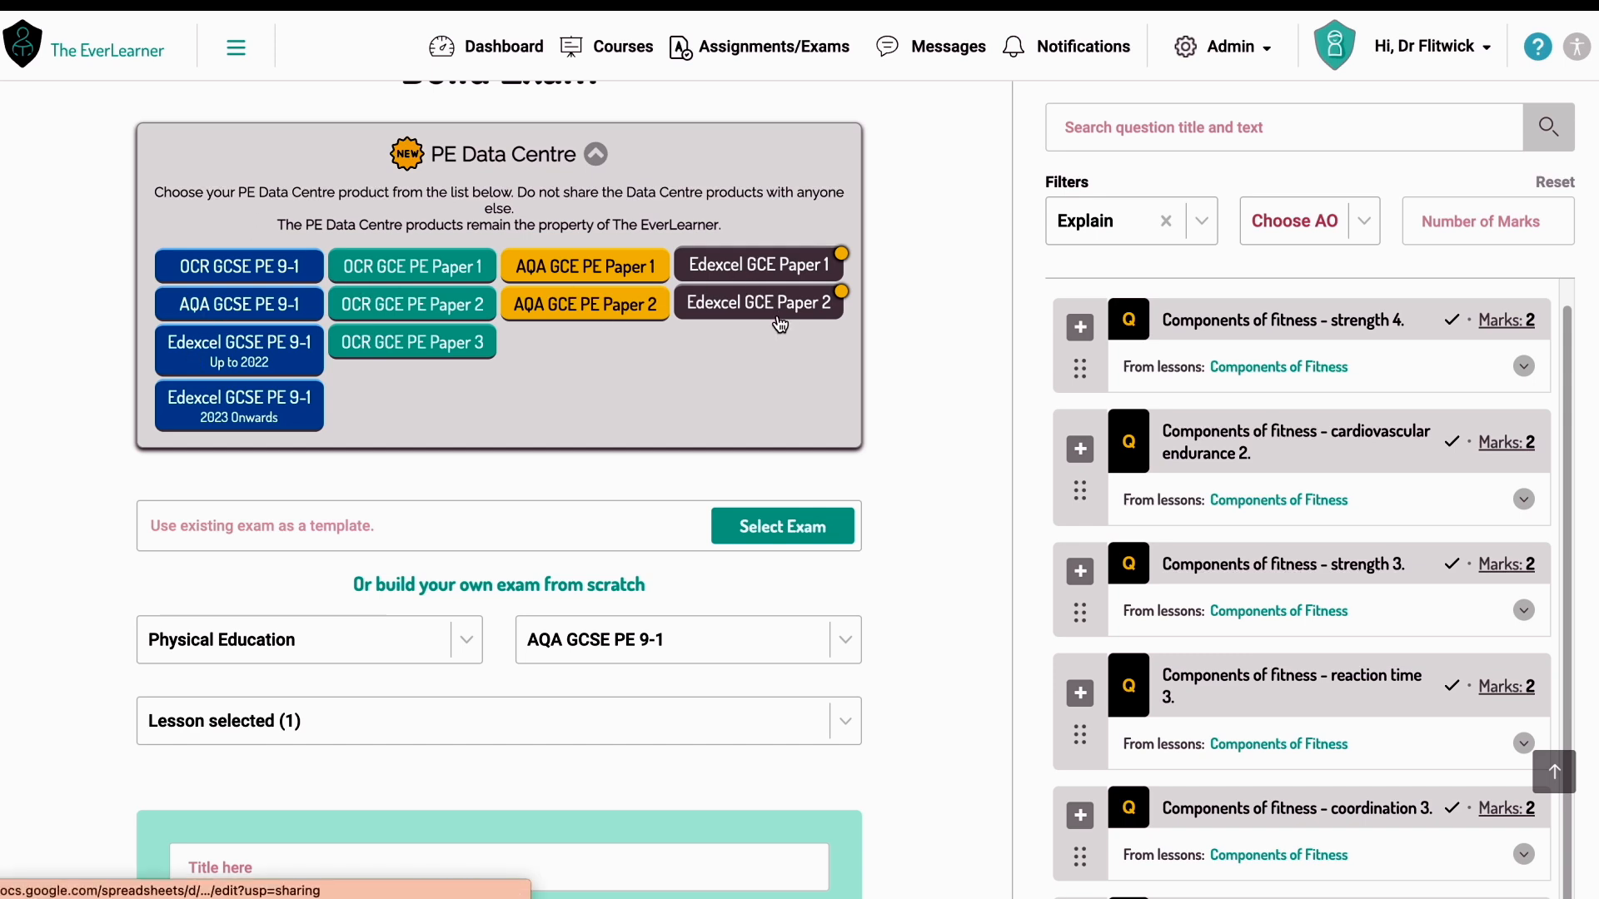
pyautogui.moveTo(739, 409)
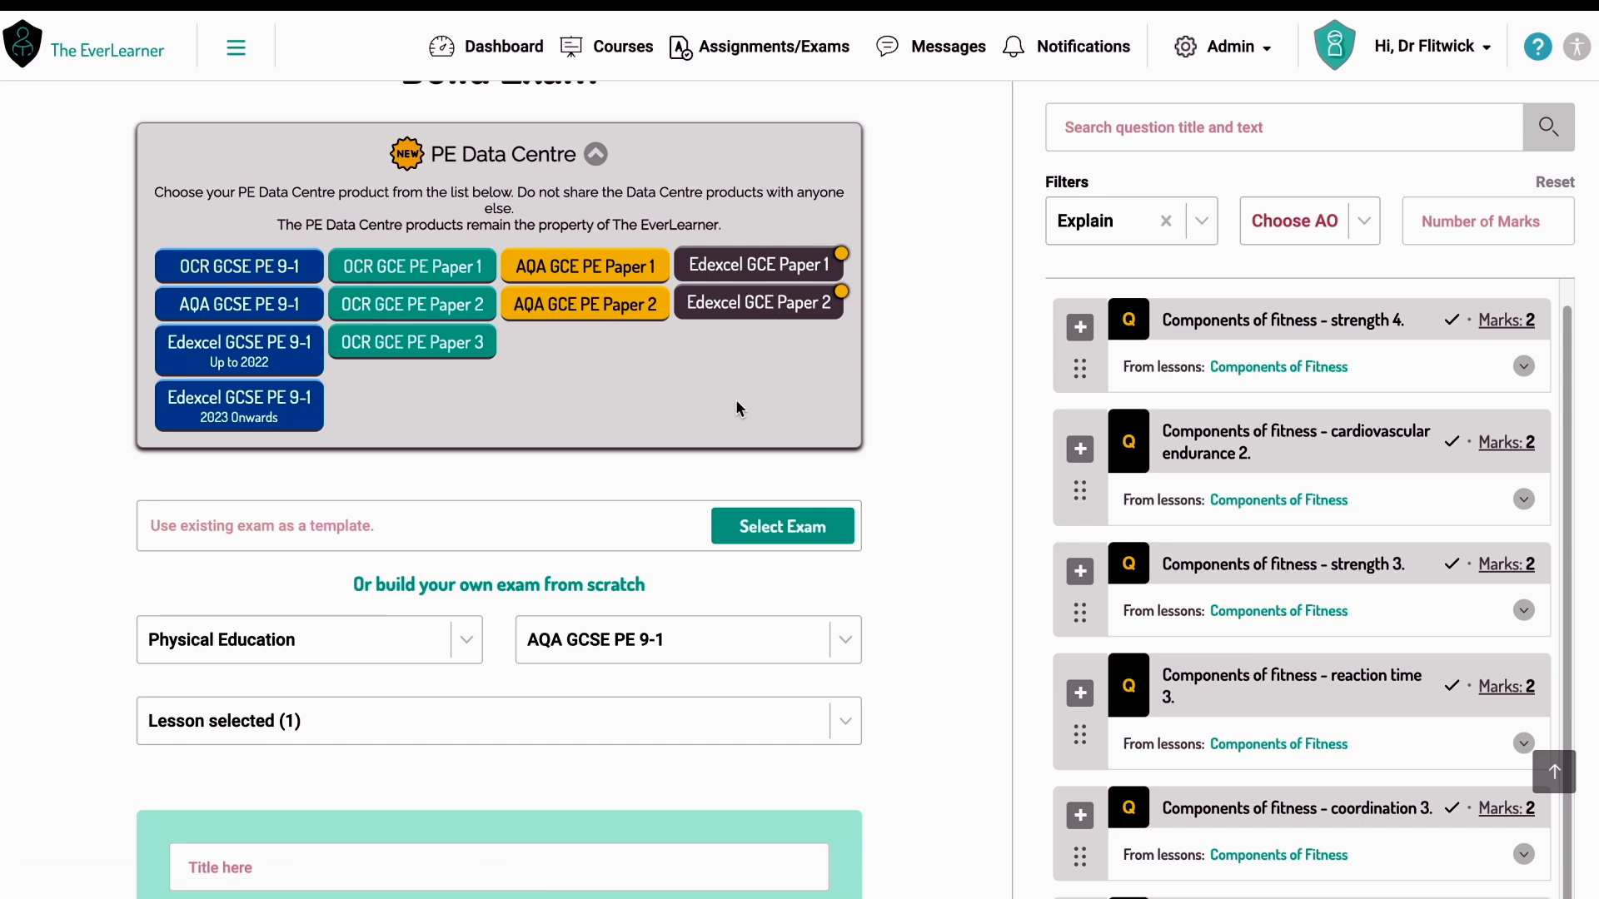
pyautogui.moveTo(754, 413)
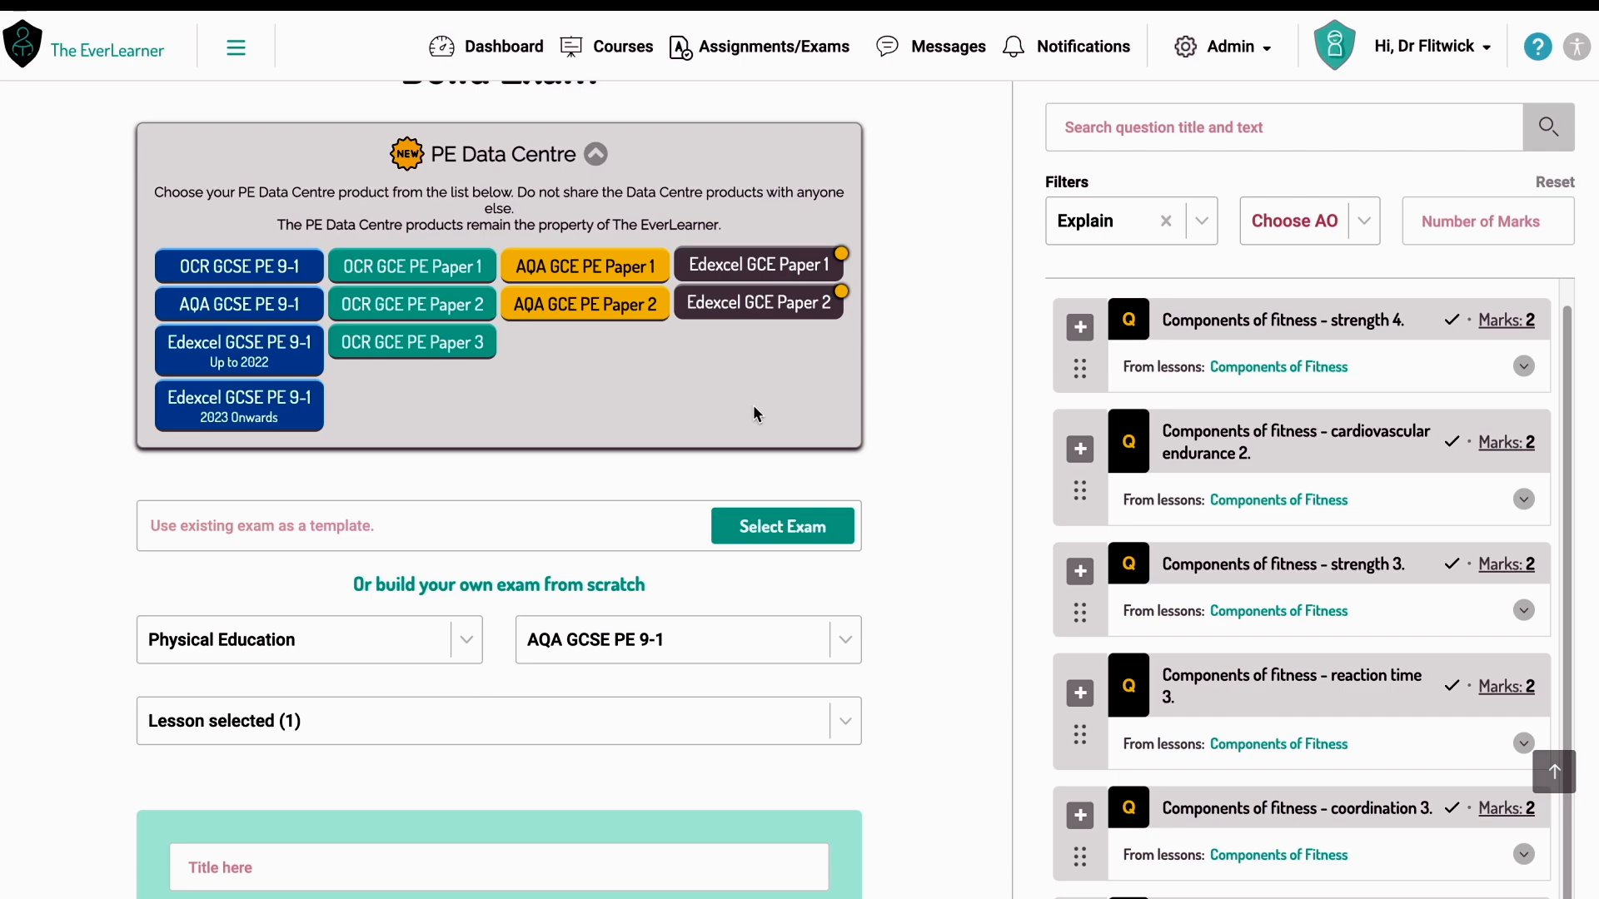